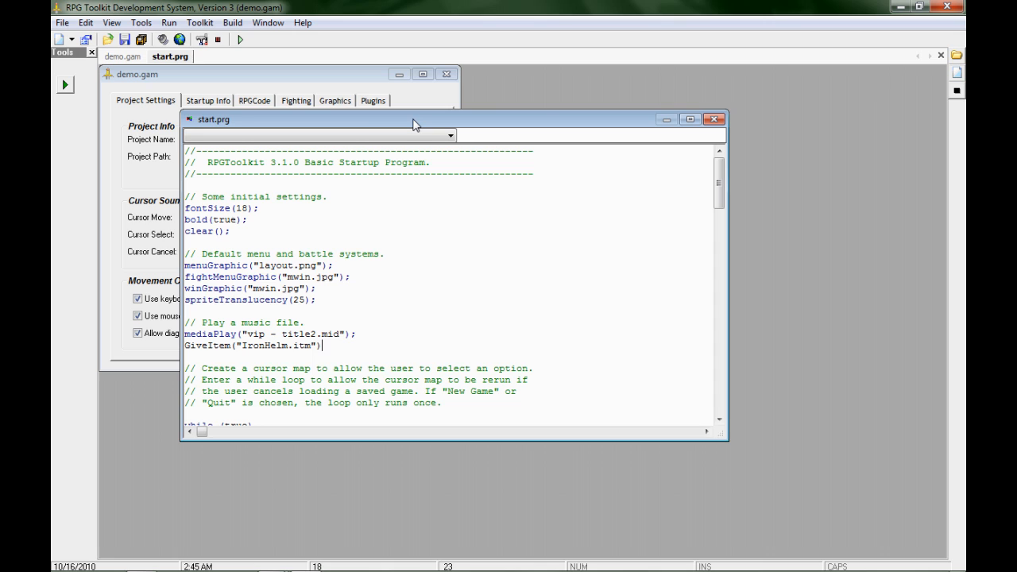
{"action": "mouse_move", "coordinate": [414, 124]}
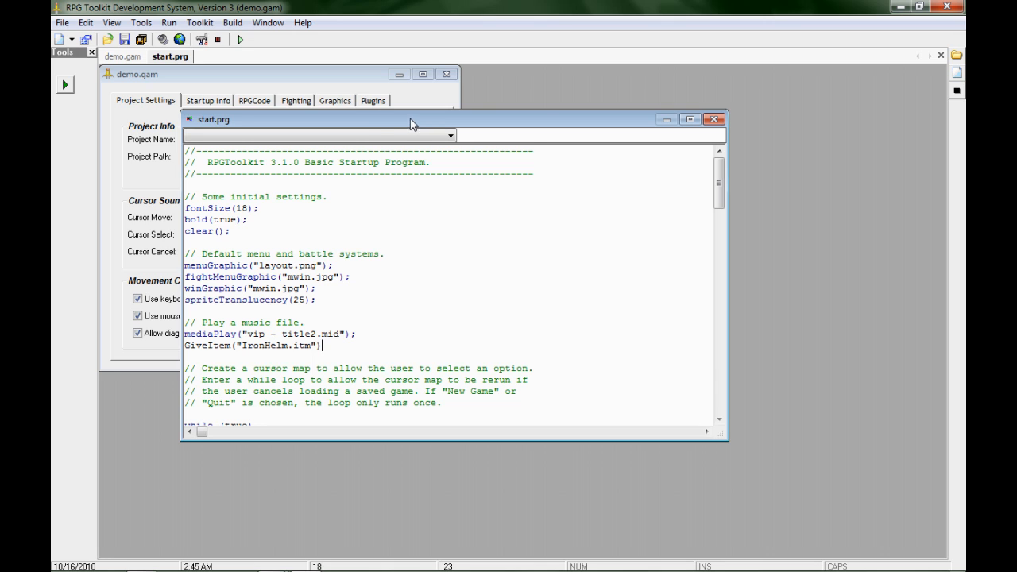
{"action": "mouse_move", "coordinate": [324, 337]}
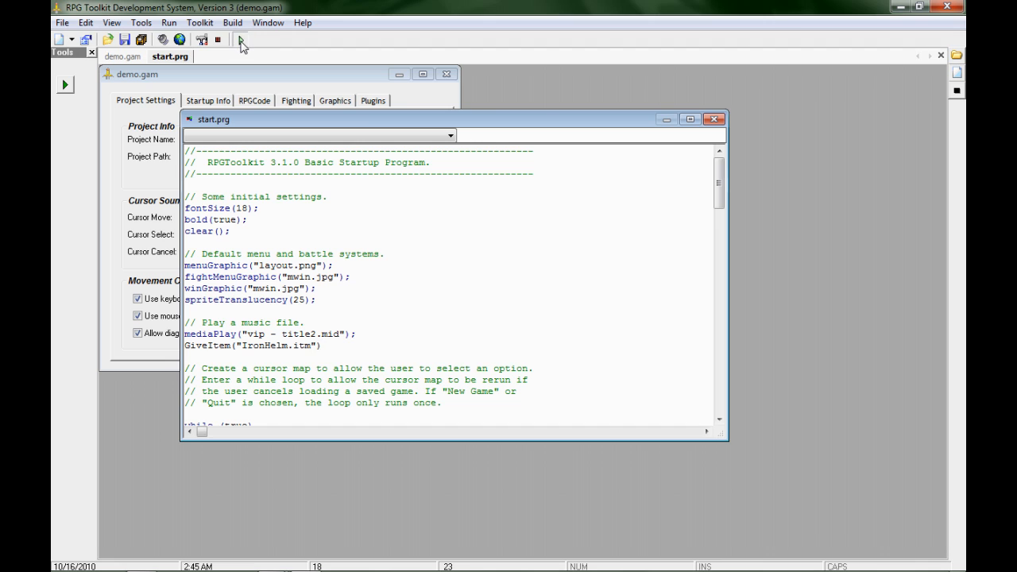
{"action": "left_click", "coordinate": [238, 39]}
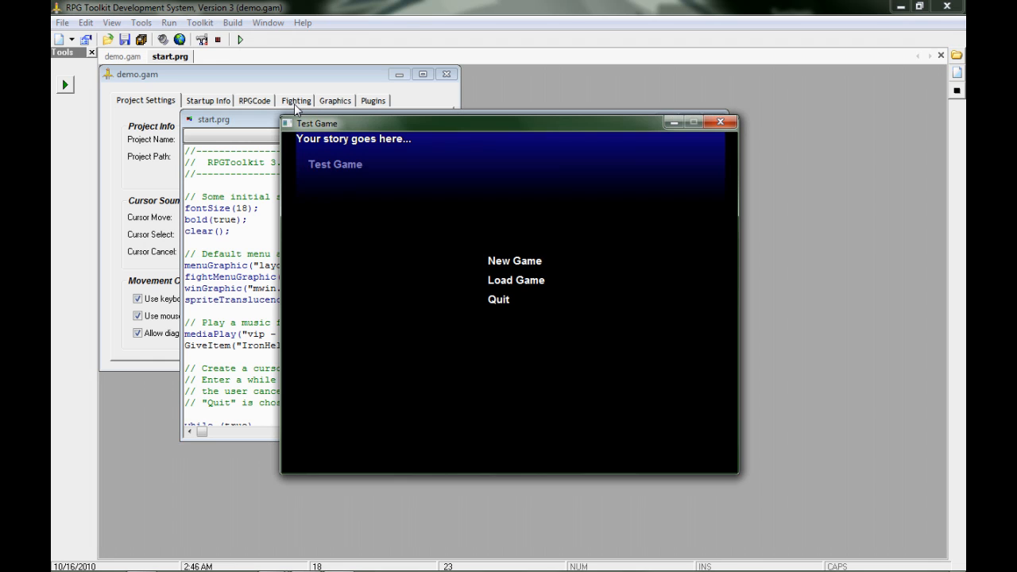
{"action": "left_click", "coordinate": [515, 260]}
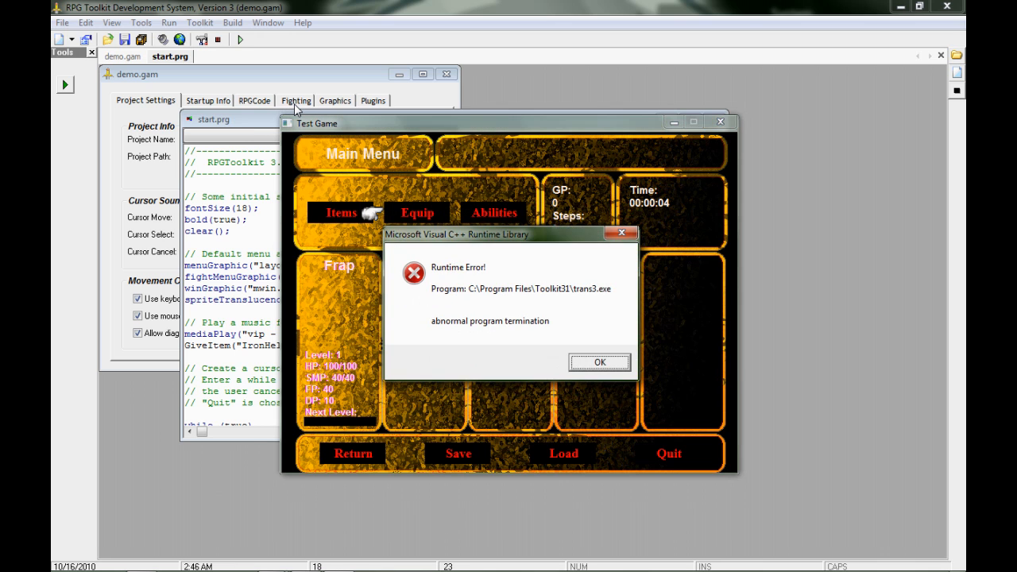
{"action": "left_click", "coordinate": [599, 363]}
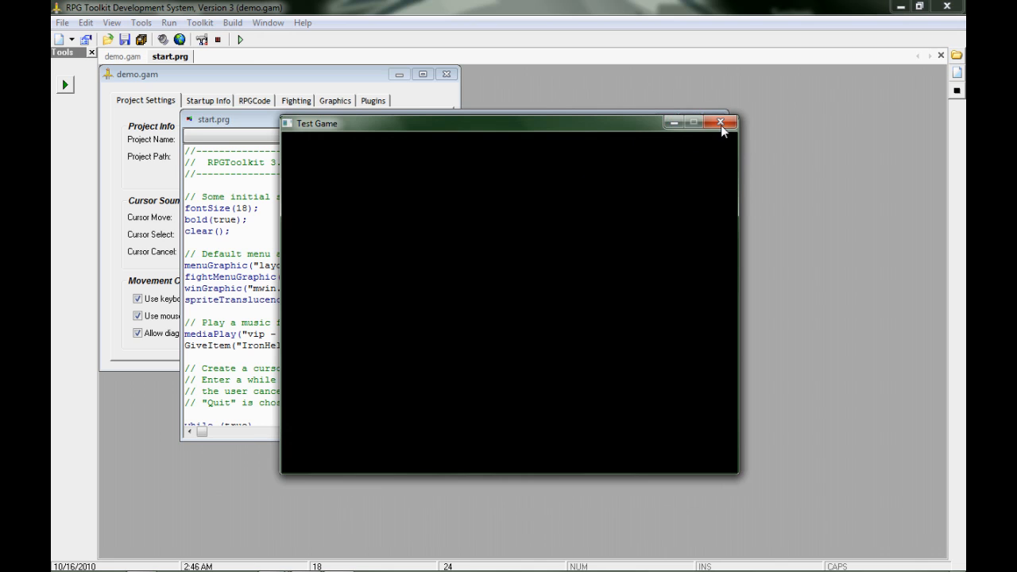
{"action": "left_click", "coordinate": [722, 123]}
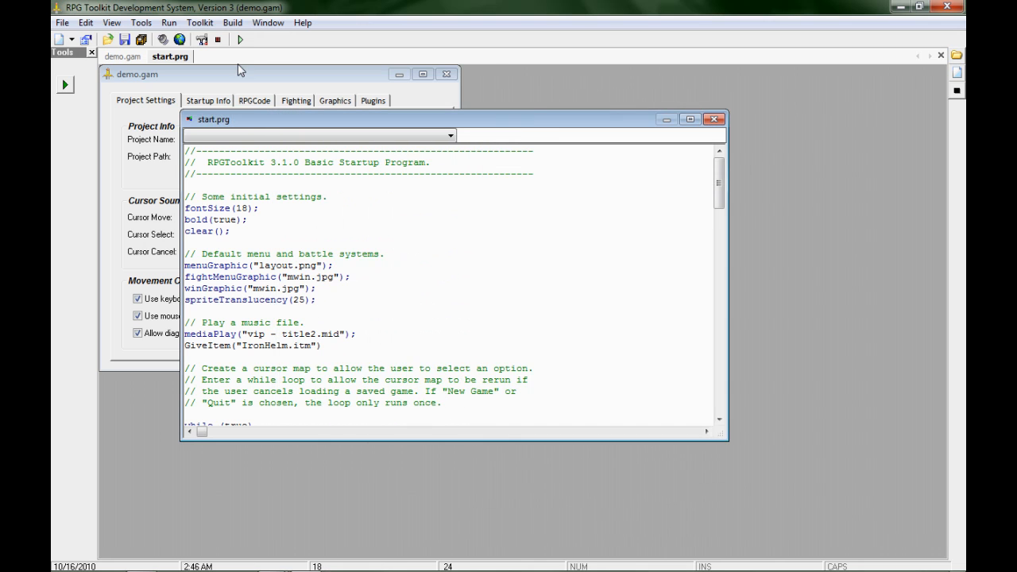
{"action": "left_click", "coordinate": [238, 40]}
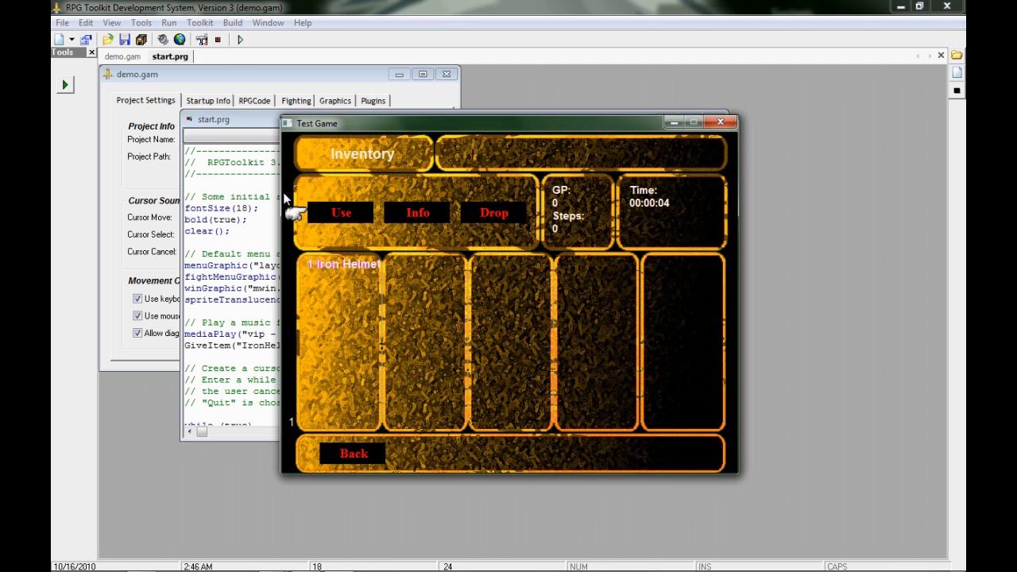
{"action": "mouse_move", "coordinate": [299, 267]}
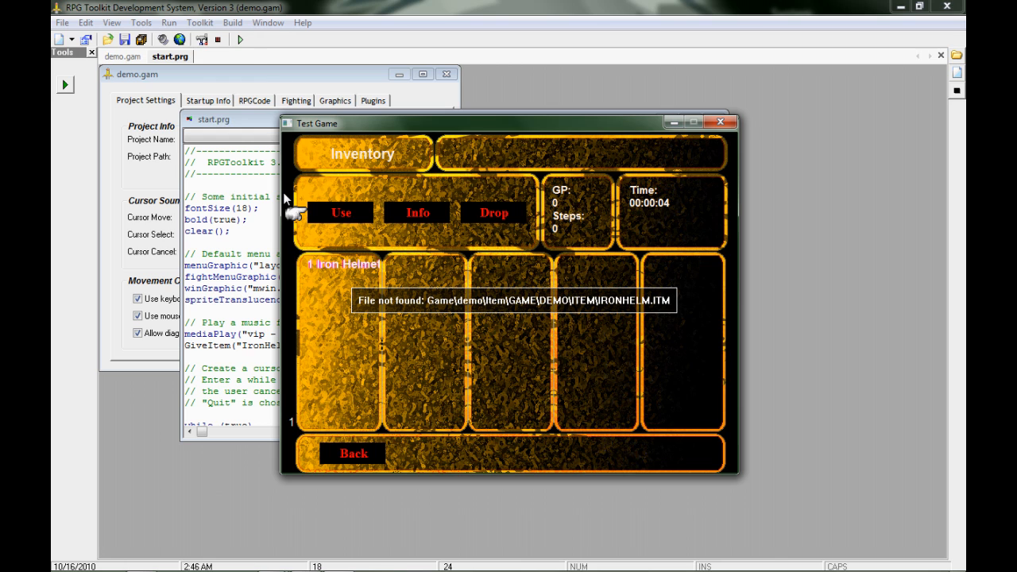
{"action": "mouse_move", "coordinate": [559, 286]}
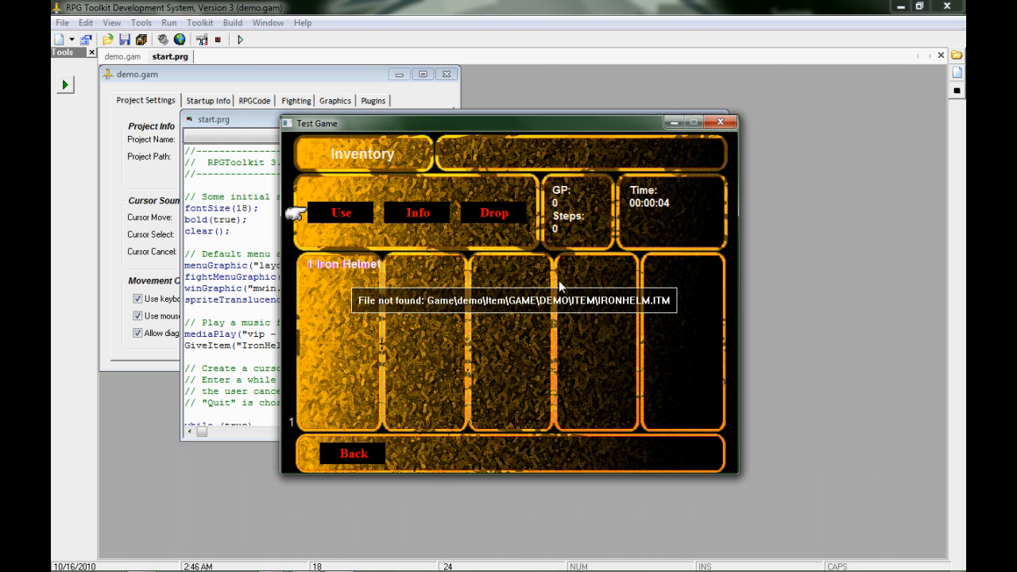
{"action": "mouse_move", "coordinate": [446, 352]}
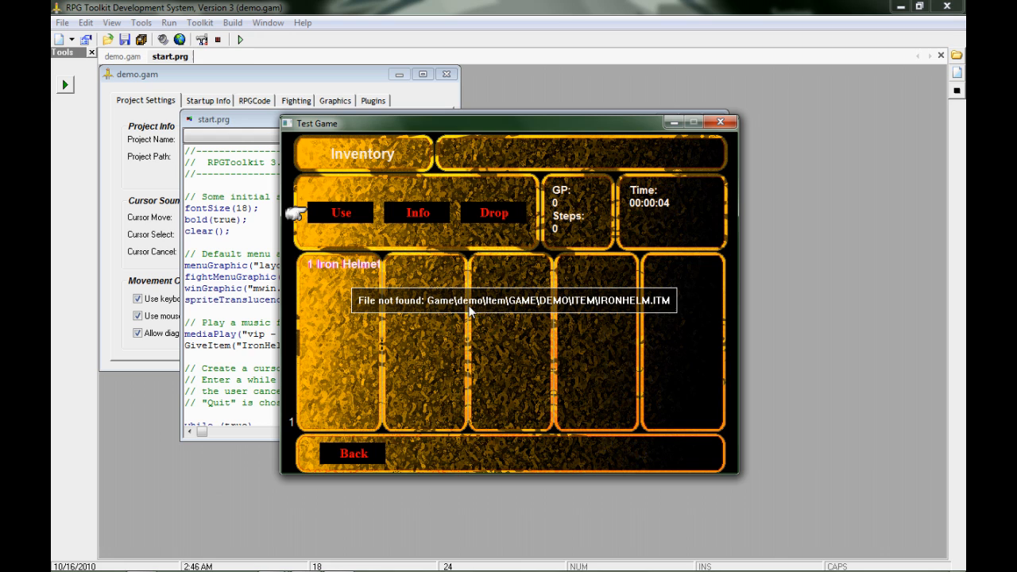
{"action": "mouse_move", "coordinate": [564, 321]}
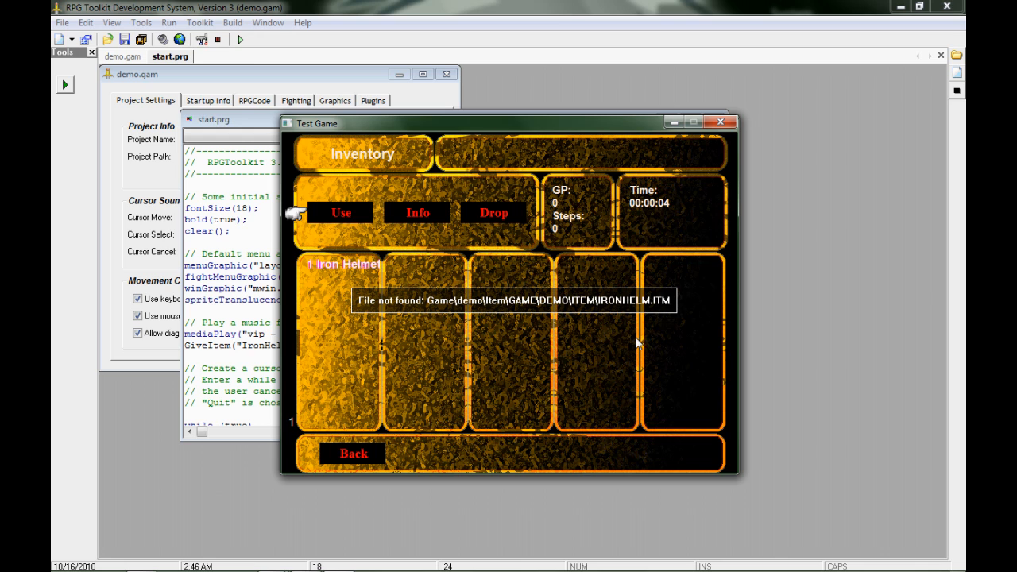
{"action": "mouse_move", "coordinate": [601, 313]}
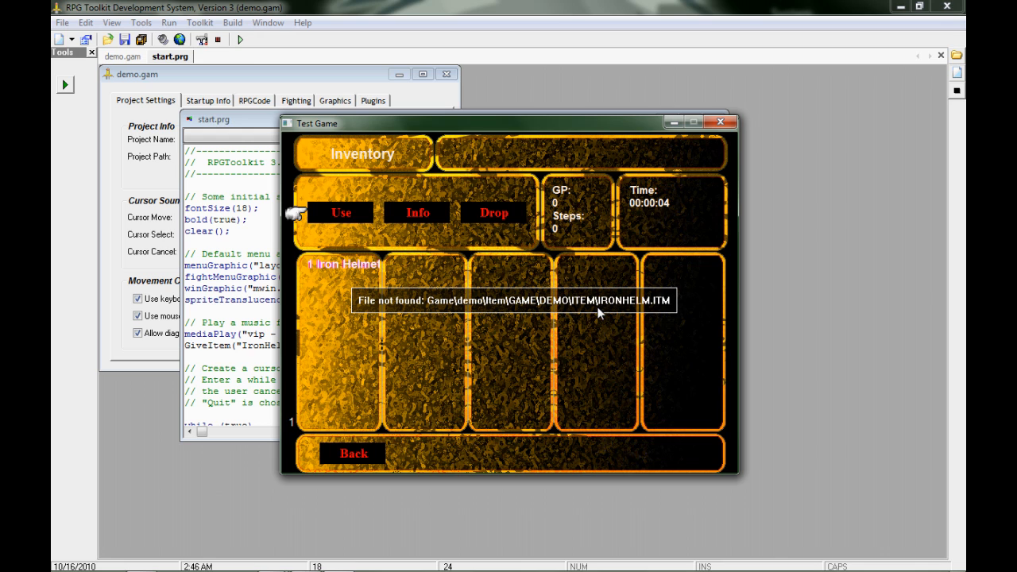
{"action": "mouse_move", "coordinate": [579, 312]}
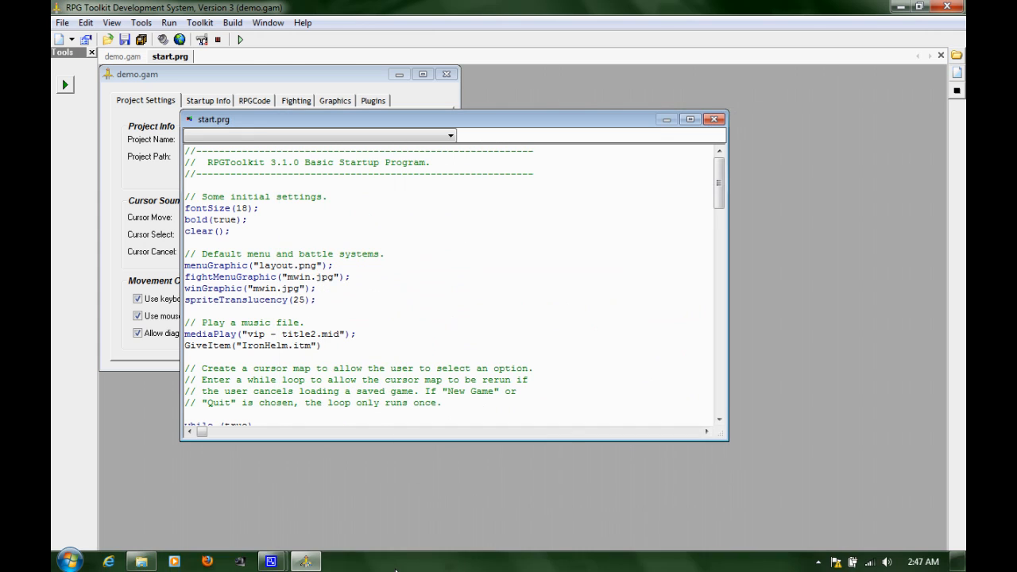
{"action": "mouse_move", "coordinate": [140, 563]}
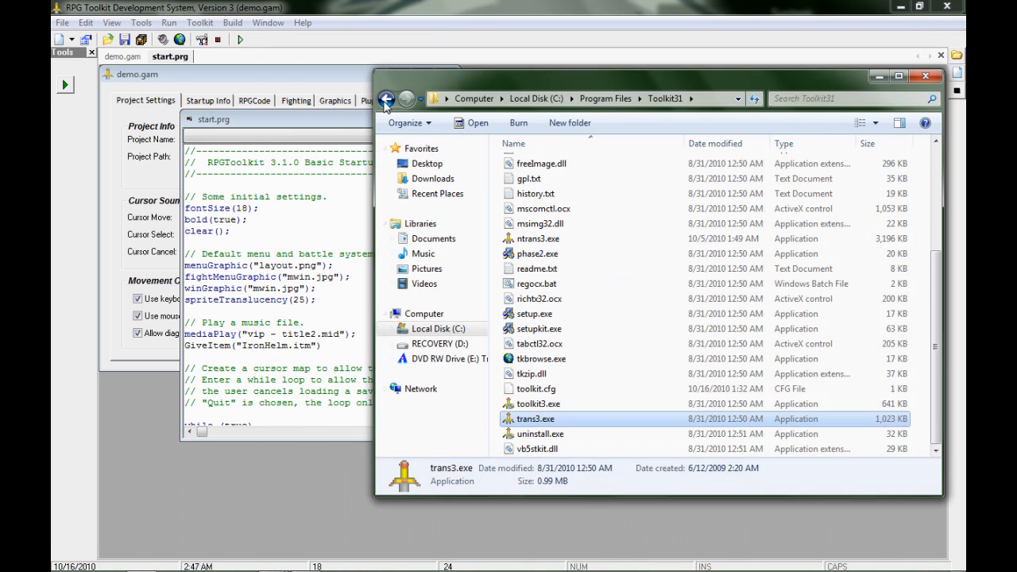
Step: Inside the demo game's Item folder, create a nested game folder containing a new Item folder
{"action": "left_click", "coordinate": [407, 98]}
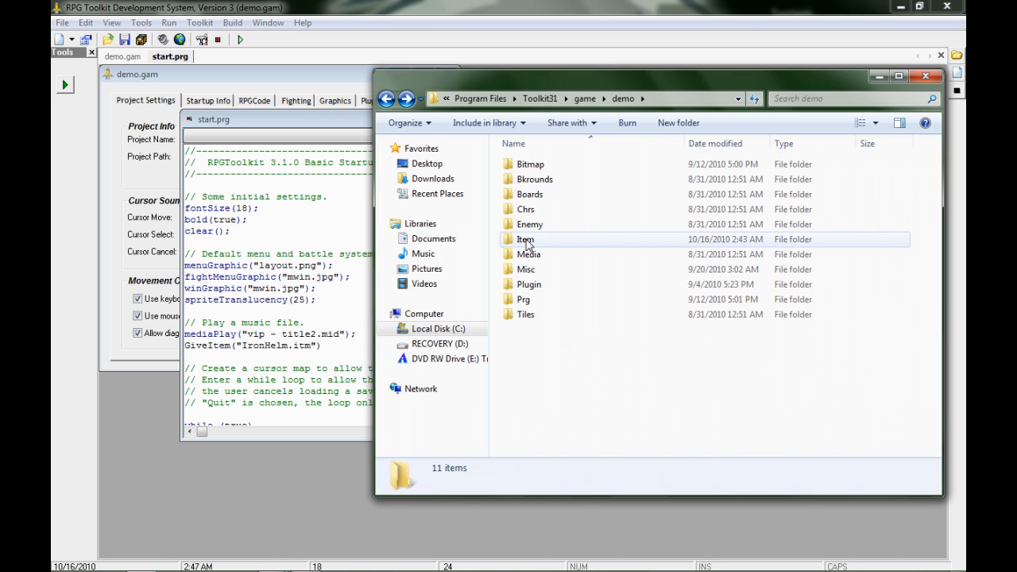
{"action": "double_click", "coordinate": [524, 238]}
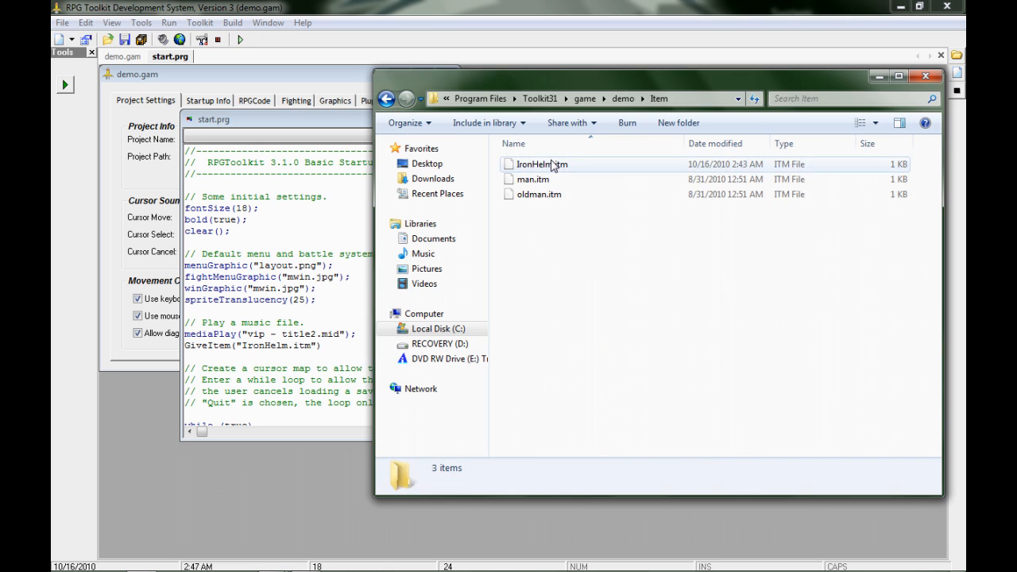
{"action": "right_click", "coordinate": [541, 264]}
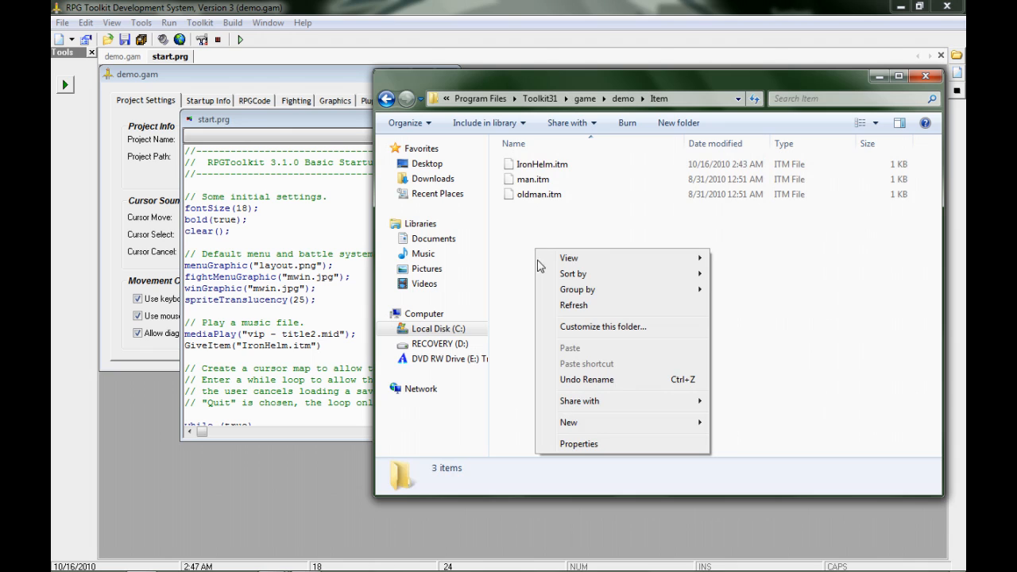
{"action": "mouse_move", "coordinate": [569, 423]}
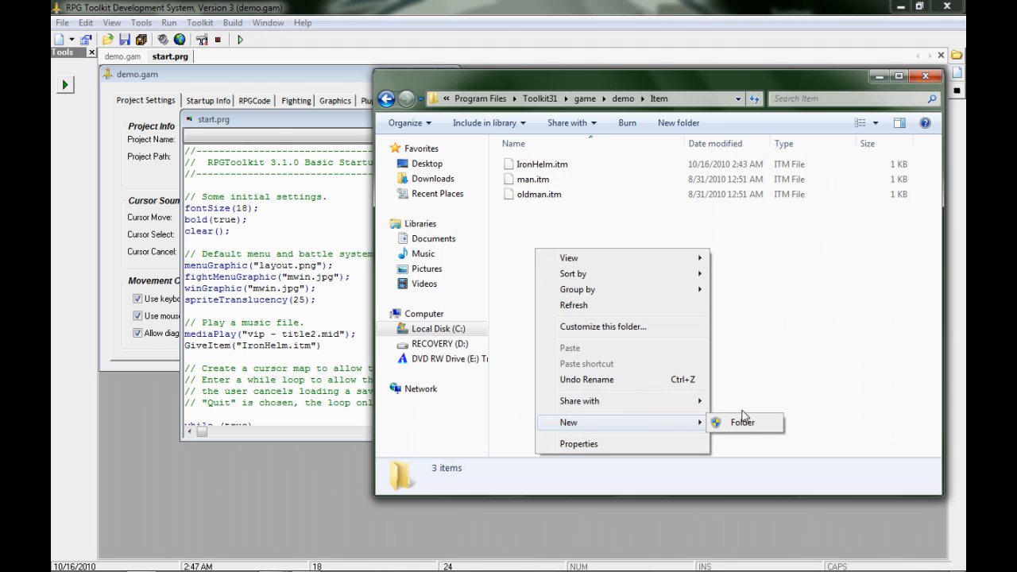
{"action": "left_click", "coordinate": [743, 423]}
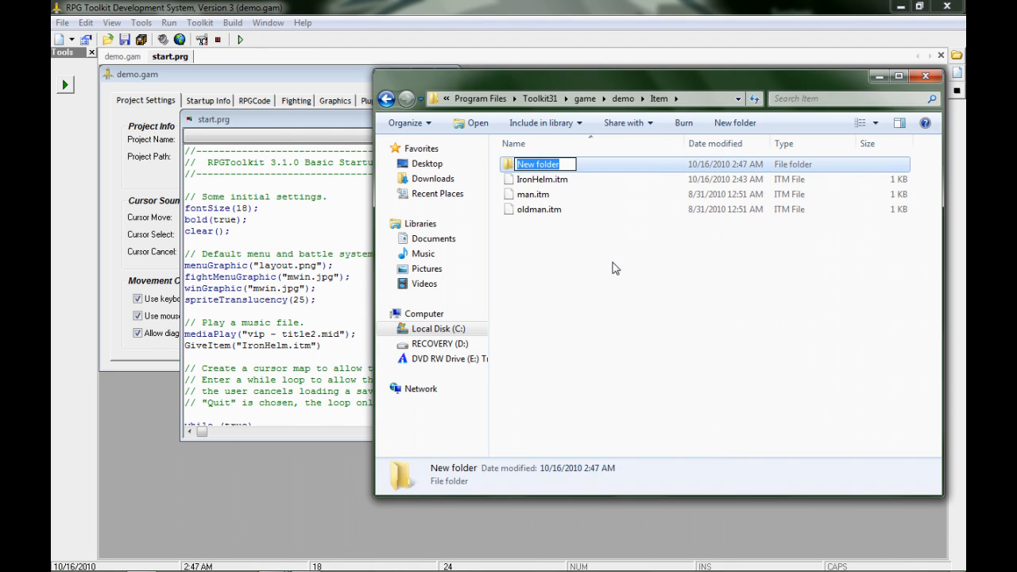
{"action": "type", "text": "ga"}
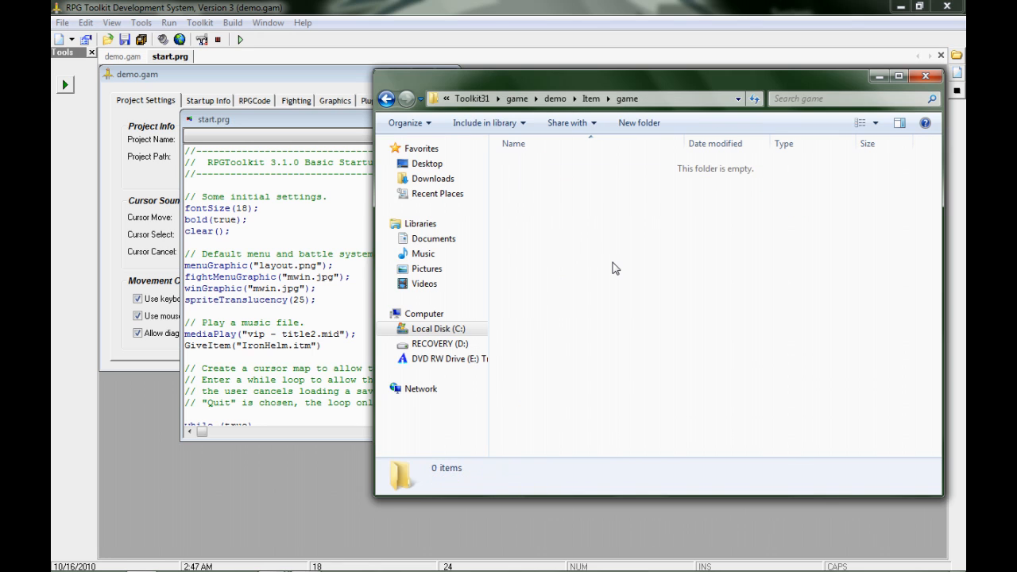
{"action": "right_click", "coordinate": [616, 267]}
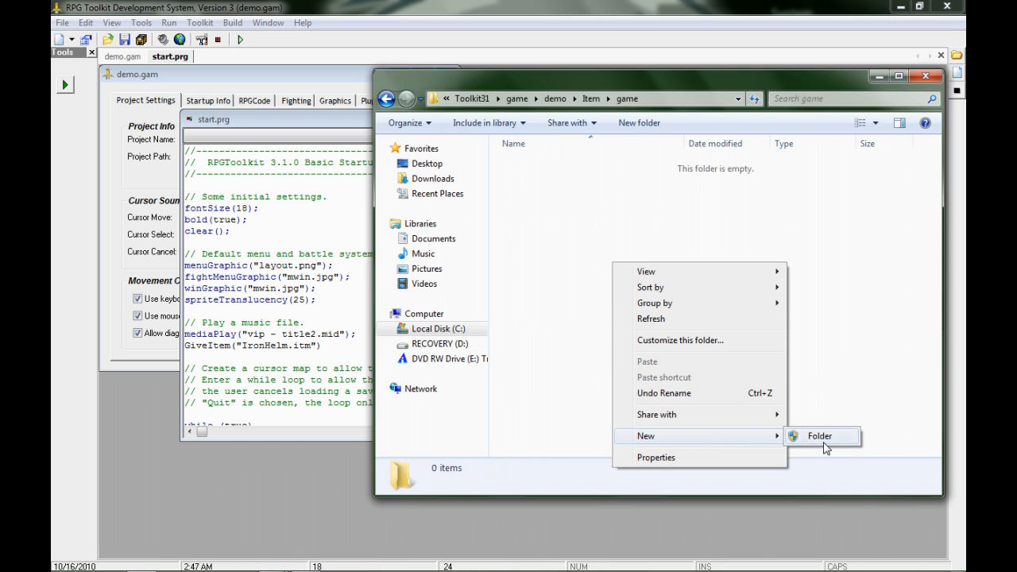
{"action": "left_click", "coordinate": [820, 435]}
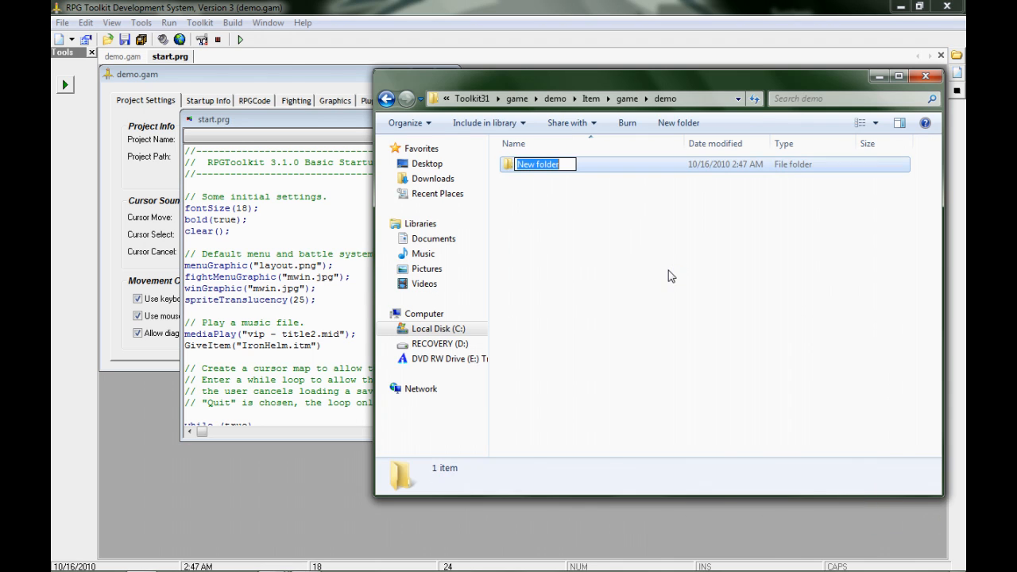
{"action": "type", "text": "Item"}
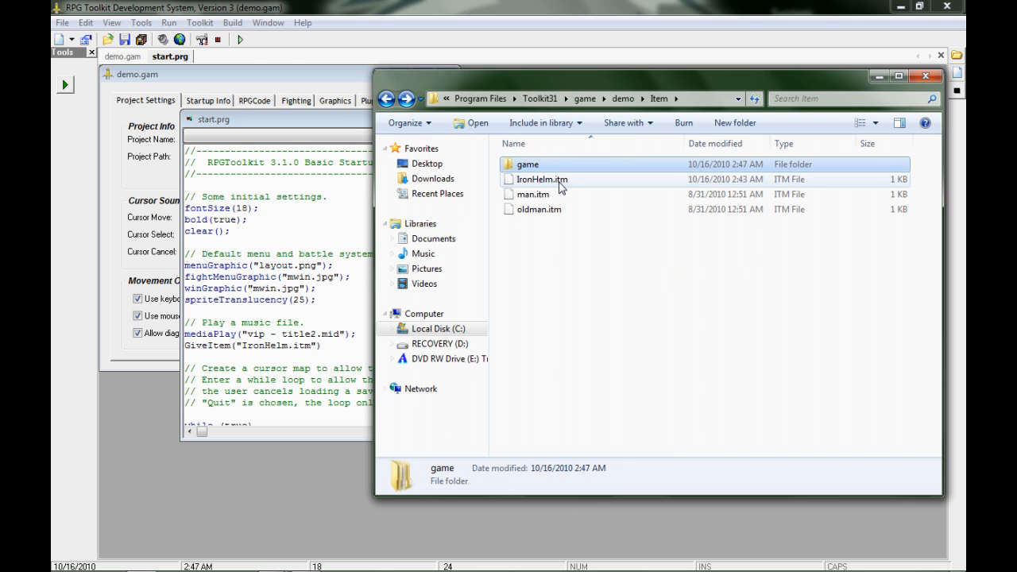
Step: Paste IronHelm.itm into the empty Item folder, granting administrator permission for the copy
{"action": "right_click", "coordinate": [544, 178]}
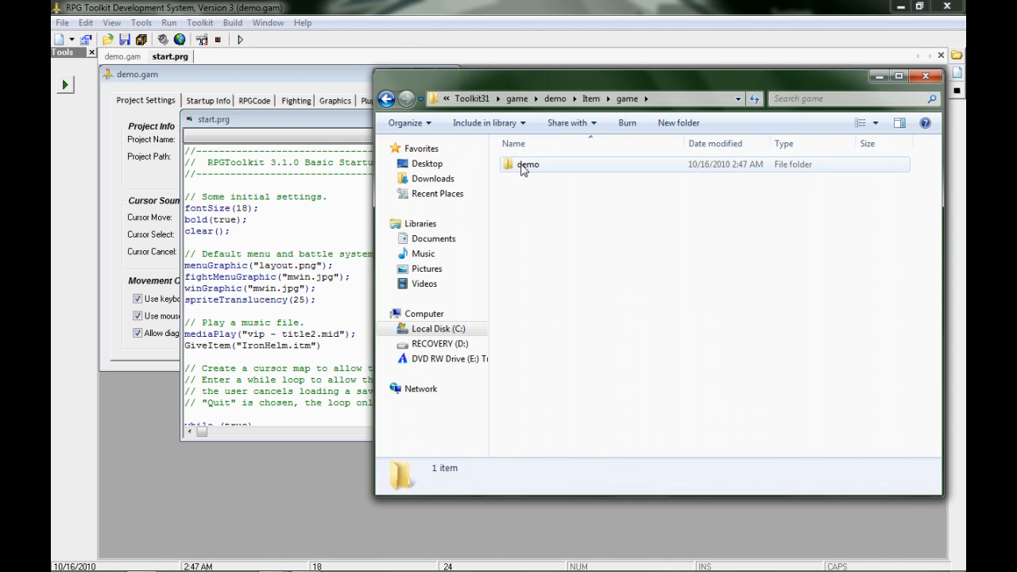
{"action": "right_click", "coordinate": [624, 239]}
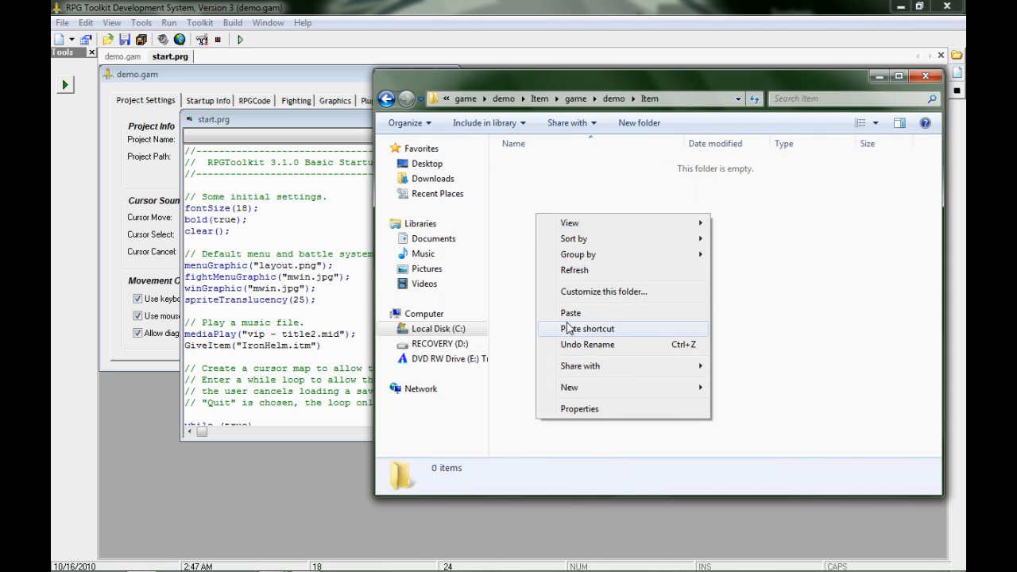
{"action": "left_click", "coordinate": [571, 311]}
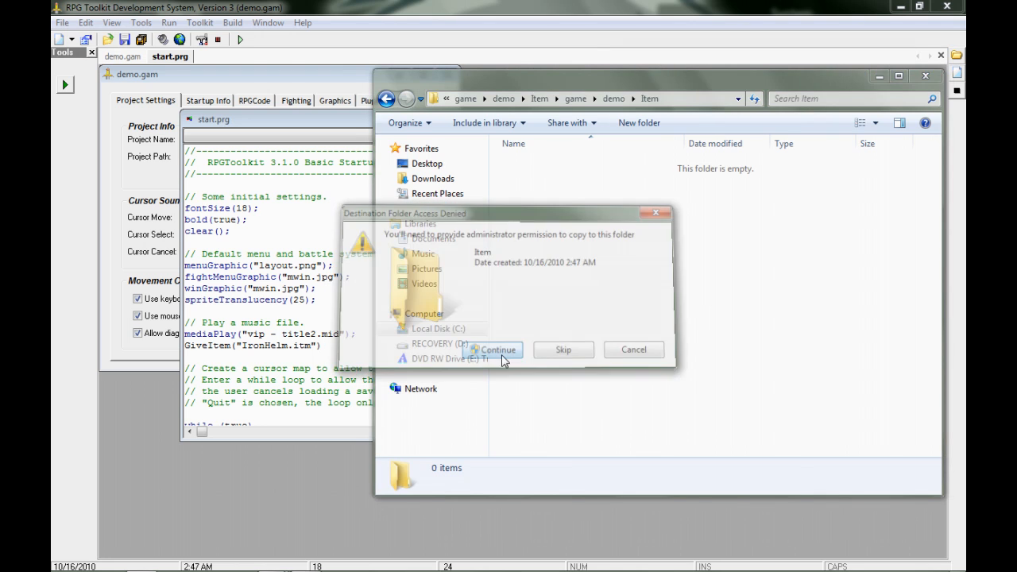
{"action": "left_click", "coordinate": [493, 349]}
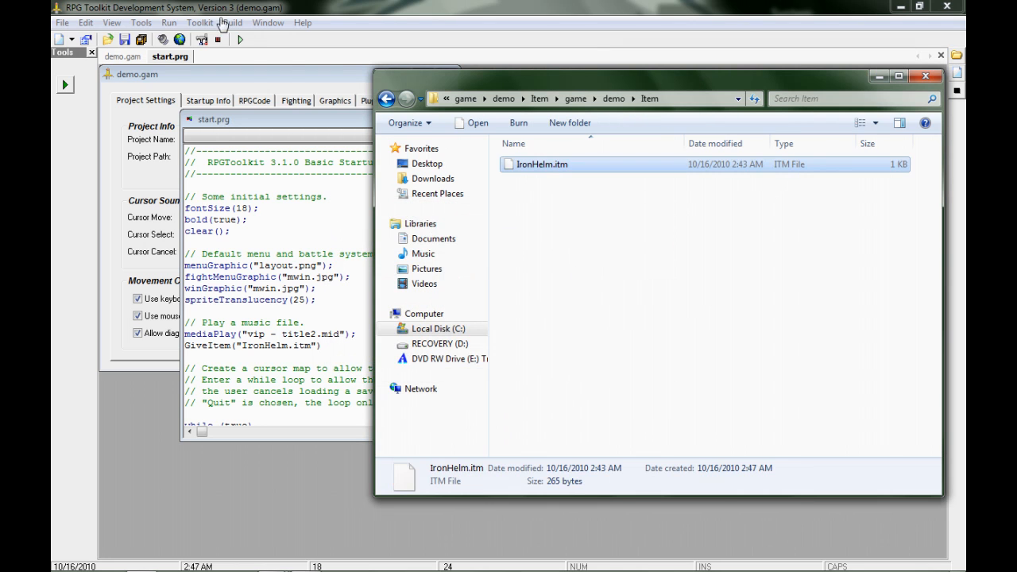
Step: Test-run a new game, try using the Iron Helmet from inventory and dismiss the cannot-use message
{"action": "left_click", "coordinate": [239, 40]}
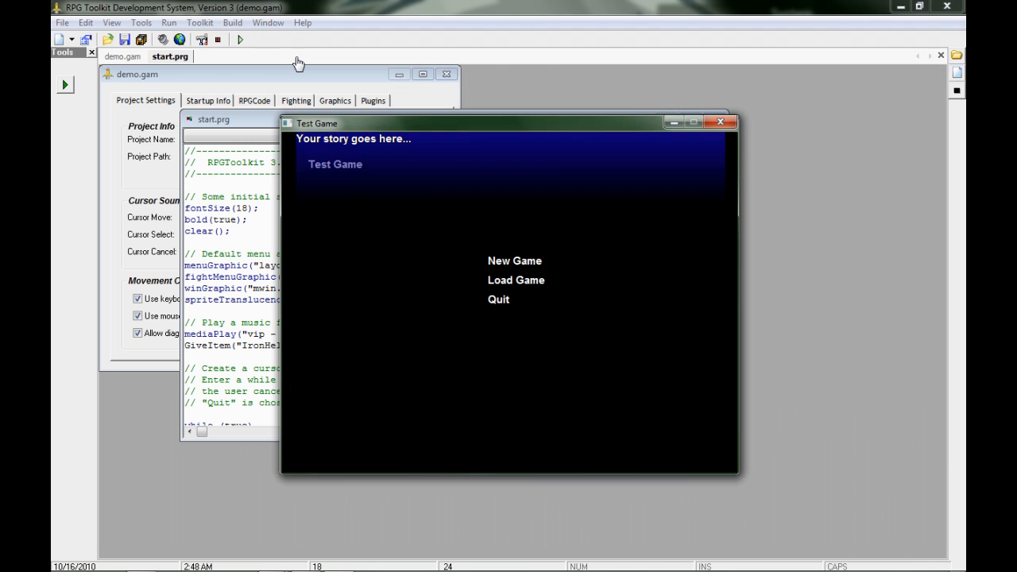
{"action": "left_click", "coordinate": [515, 261]}
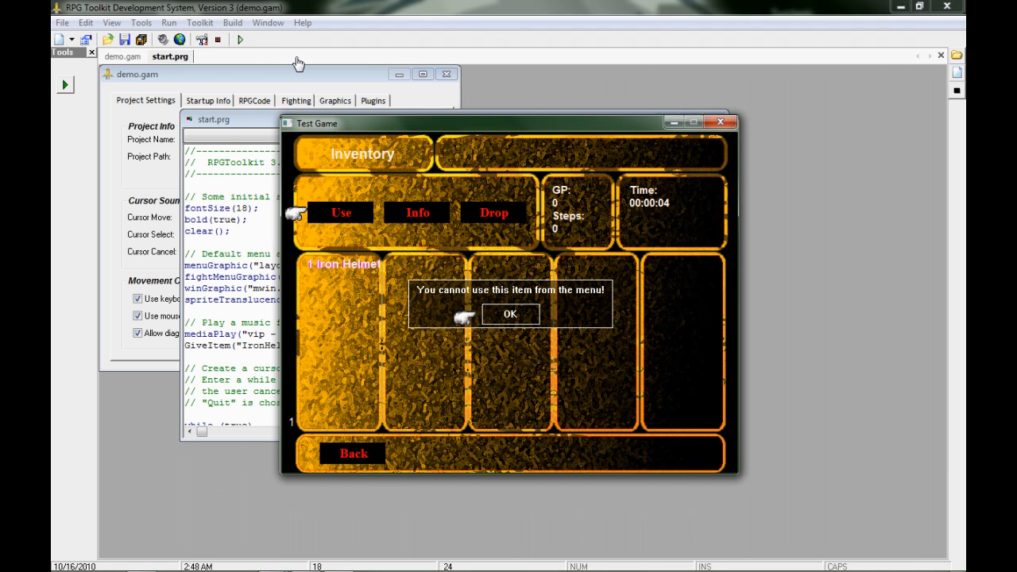
{"action": "left_click", "coordinate": [510, 315]}
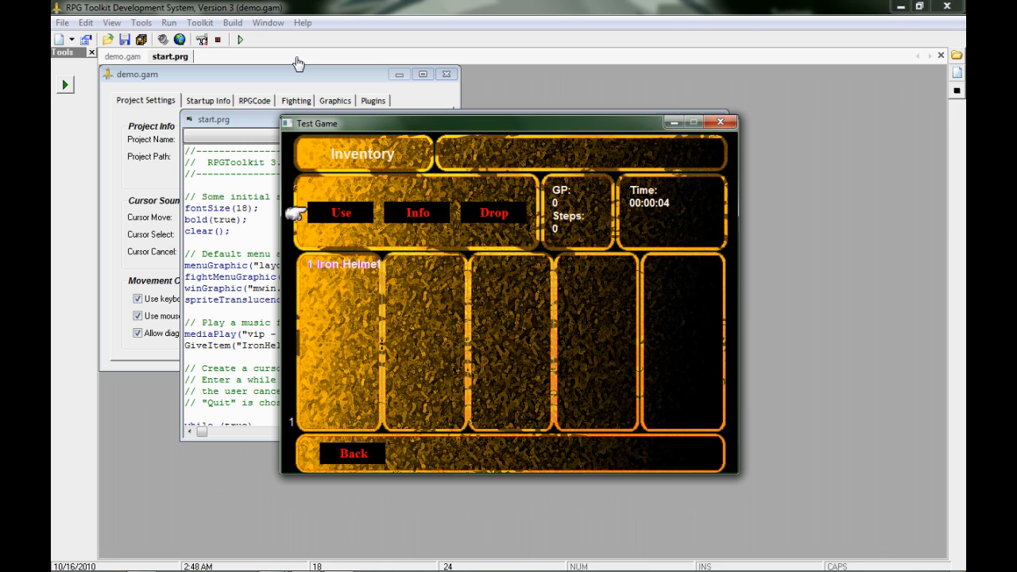
{"action": "left_click", "coordinate": [352, 455]}
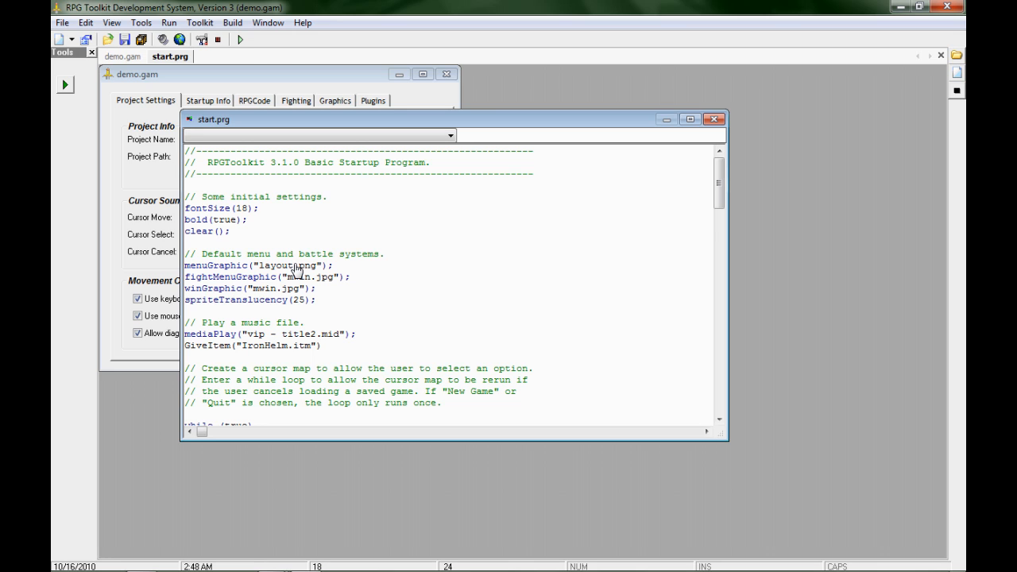
{"action": "mouse_move", "coordinate": [334, 364]}
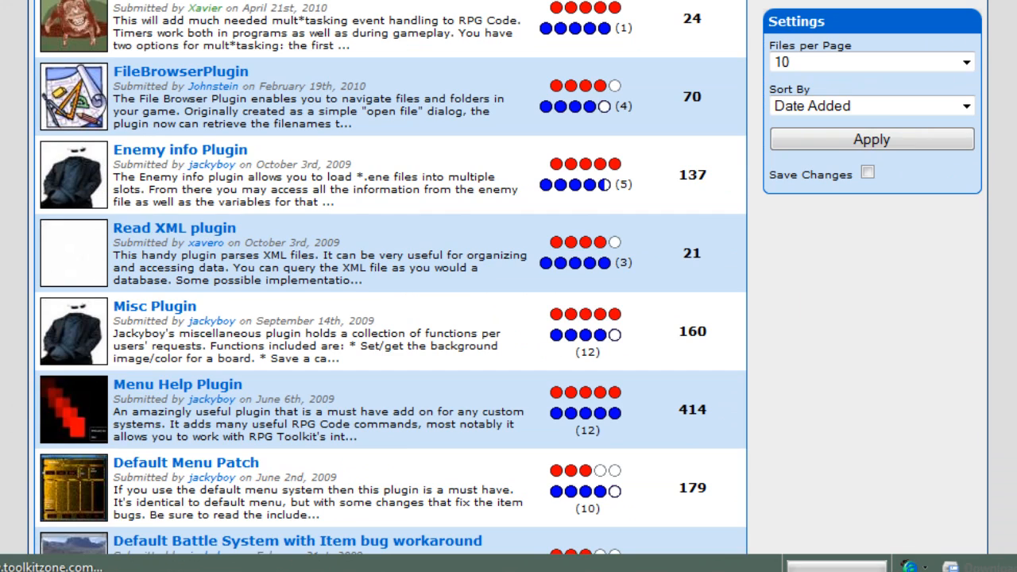
Step: Scroll the Toolkitzone Files page down to its Categories section
{"action": "scroll", "scroll_direction": "down", "scroll_amount": 3}
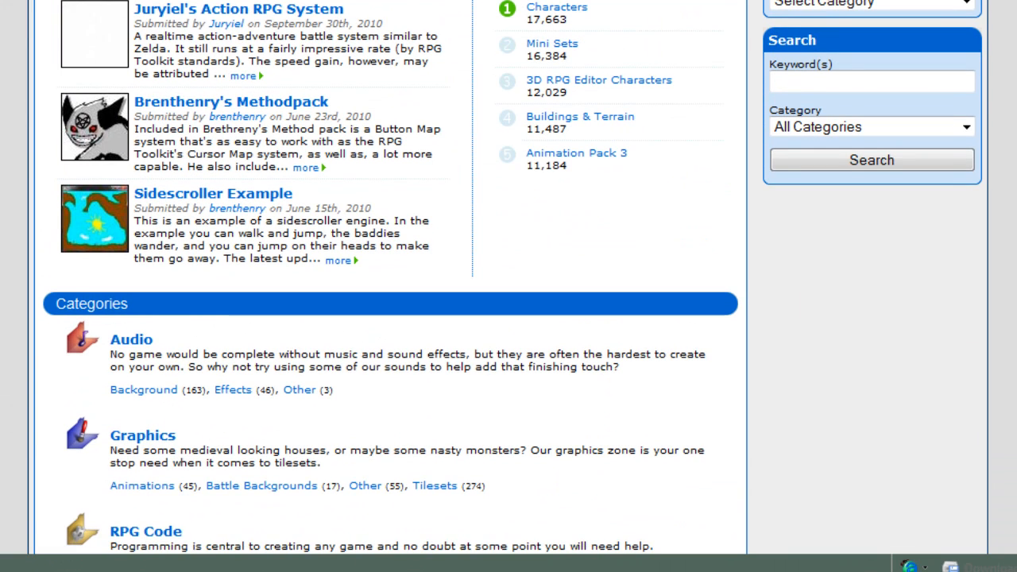
{"action": "scroll", "scroll_direction": "down", "scroll_amount": 3}
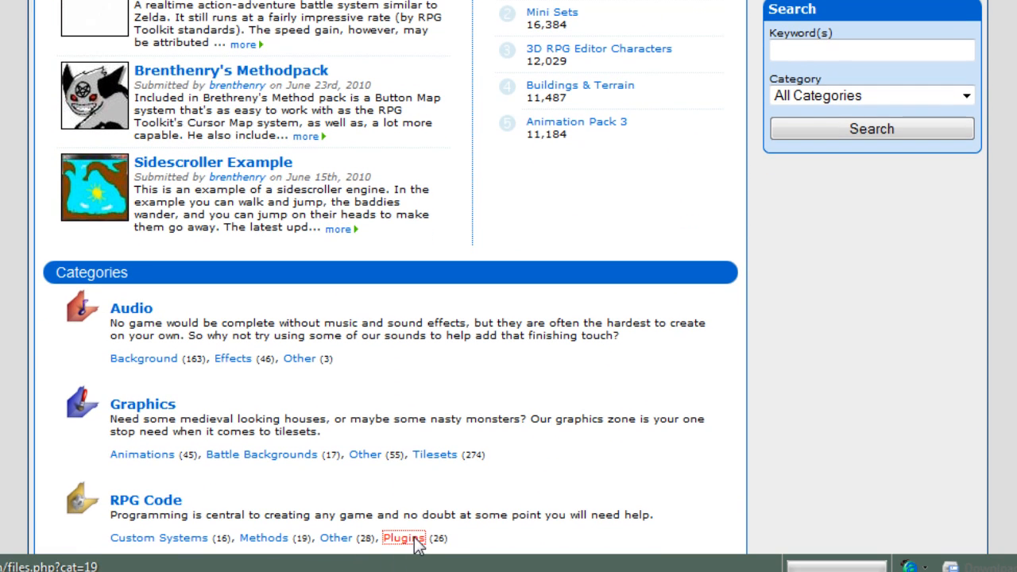
Step: Go to the RPG Code Plugins category and scroll down to Default Menu Patch
{"action": "left_click", "coordinate": [404, 537]}
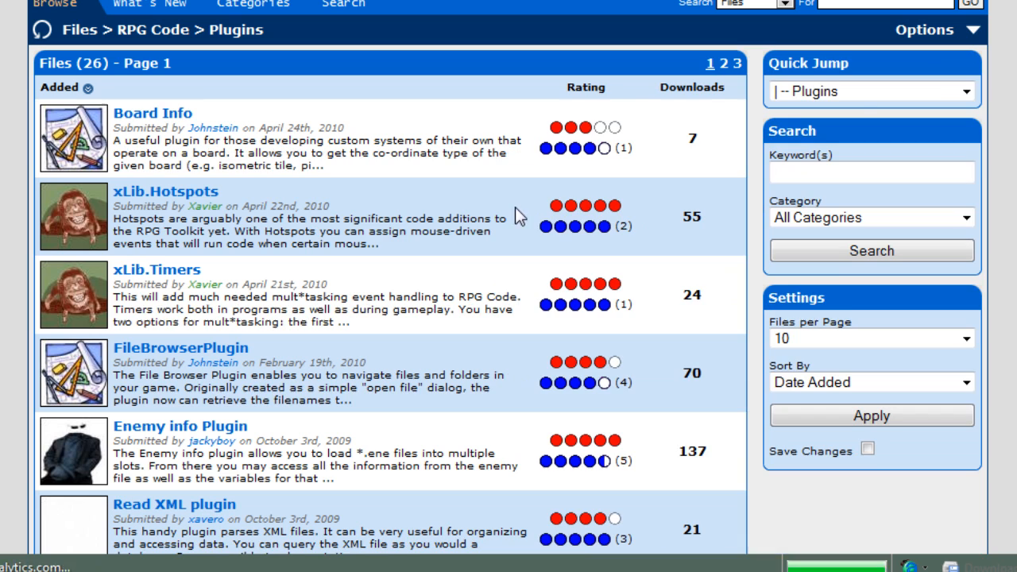
{"action": "scroll", "scroll_direction": "down", "scroll_amount": 3}
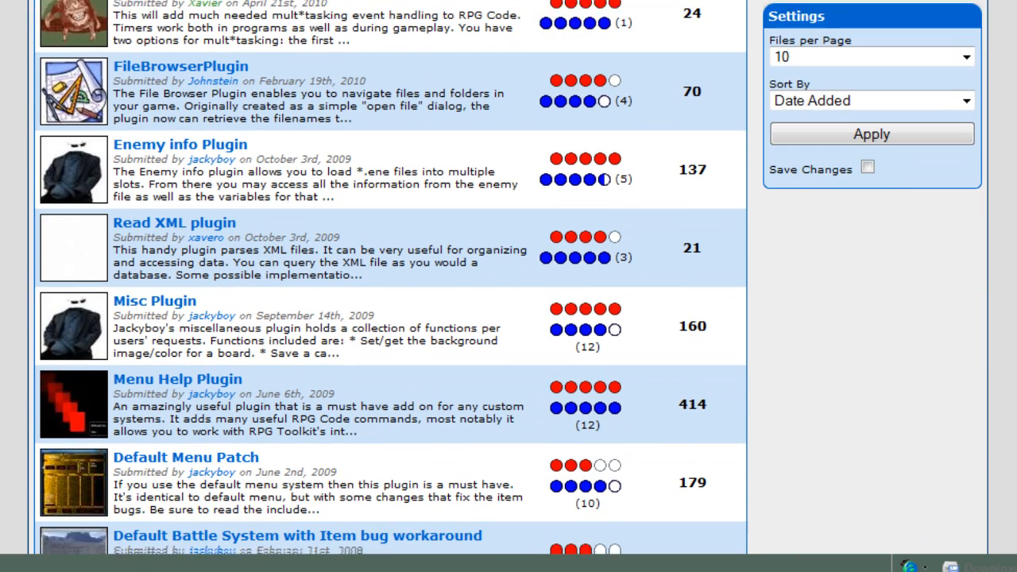
{"action": "scroll", "scroll_direction": "down", "scroll_amount": 3}
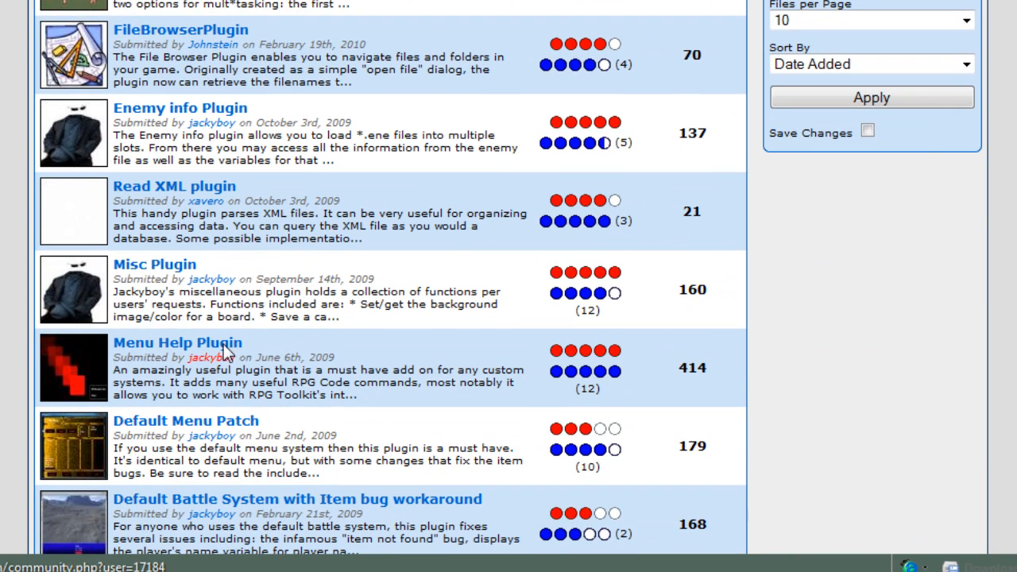
{"action": "mouse_move", "coordinate": [253, 442]}
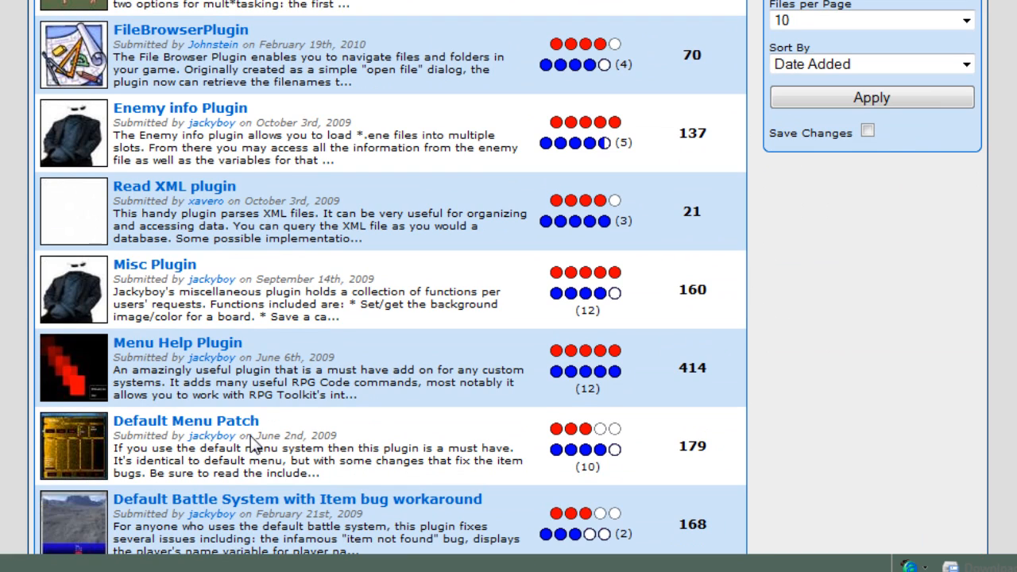
{"action": "mouse_move", "coordinate": [260, 507]}
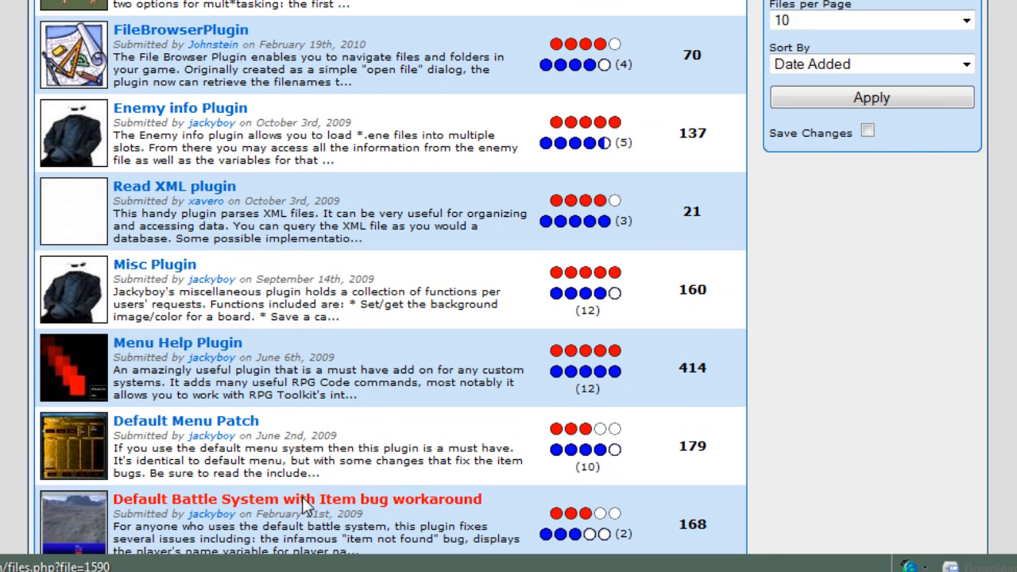
{"action": "mouse_move", "coordinate": [287, 437]}
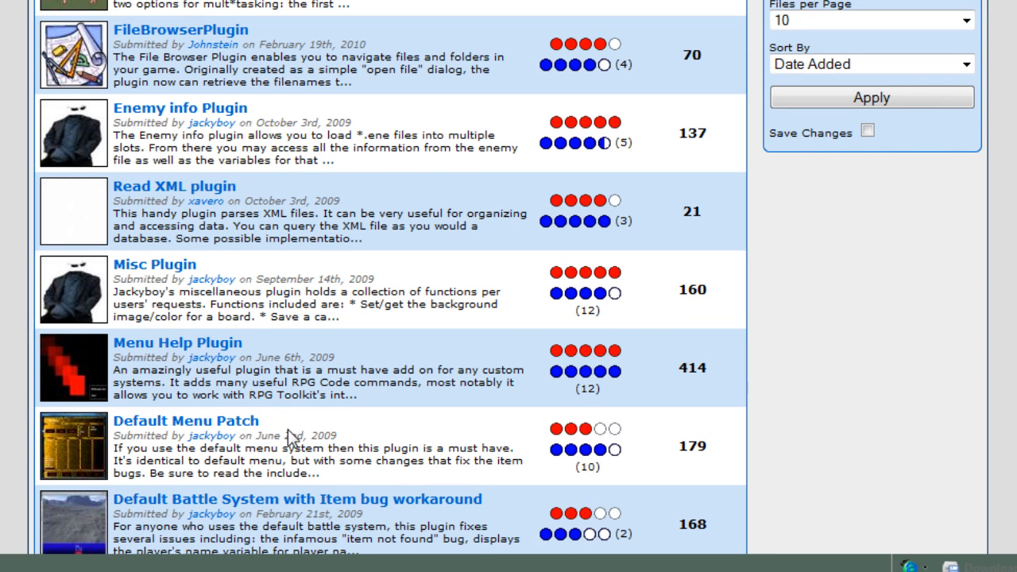
{"action": "mouse_move", "coordinate": [353, 448]}
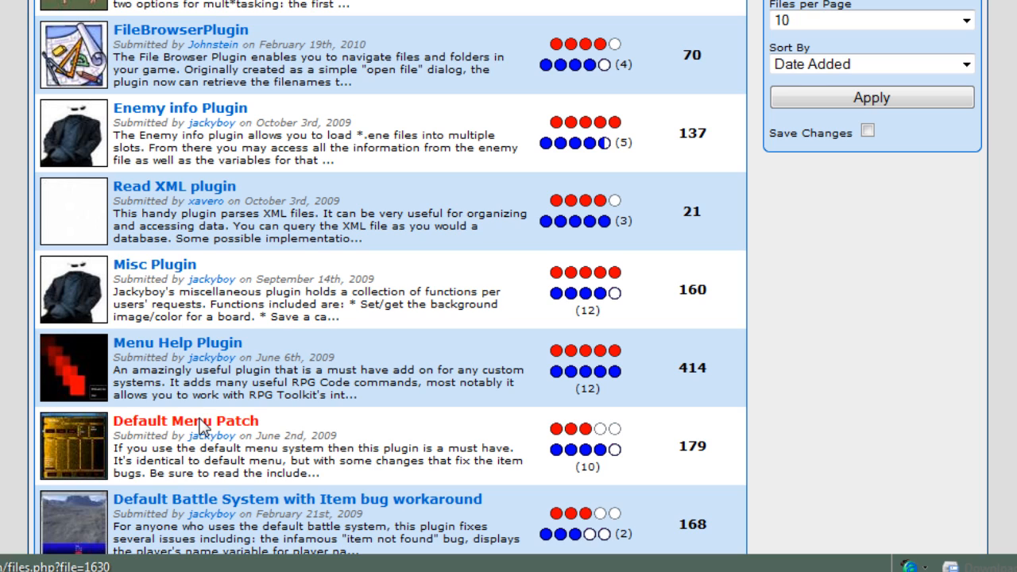
{"action": "mouse_move", "coordinate": [235, 476]}
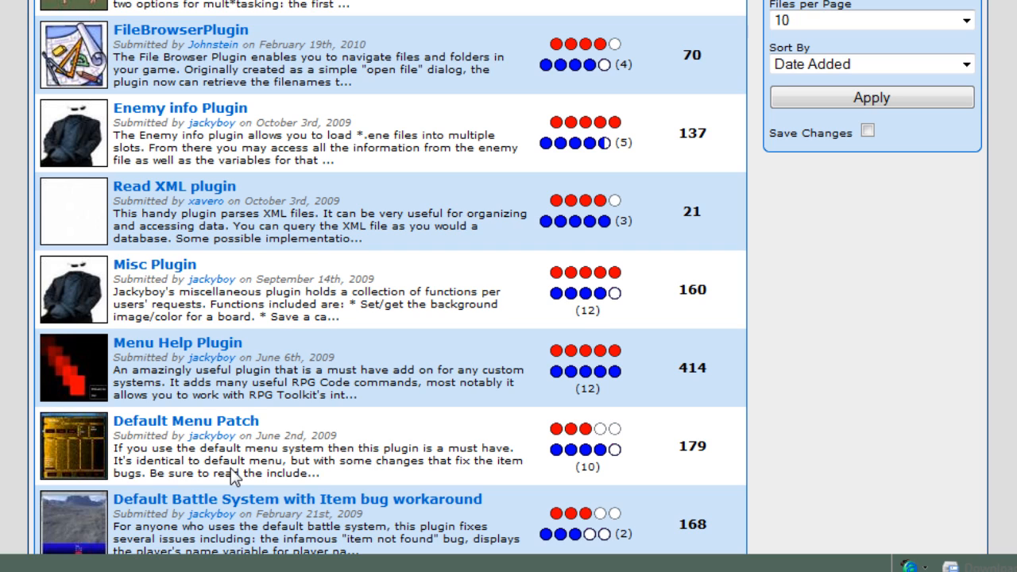
{"action": "mouse_move", "coordinate": [203, 321]}
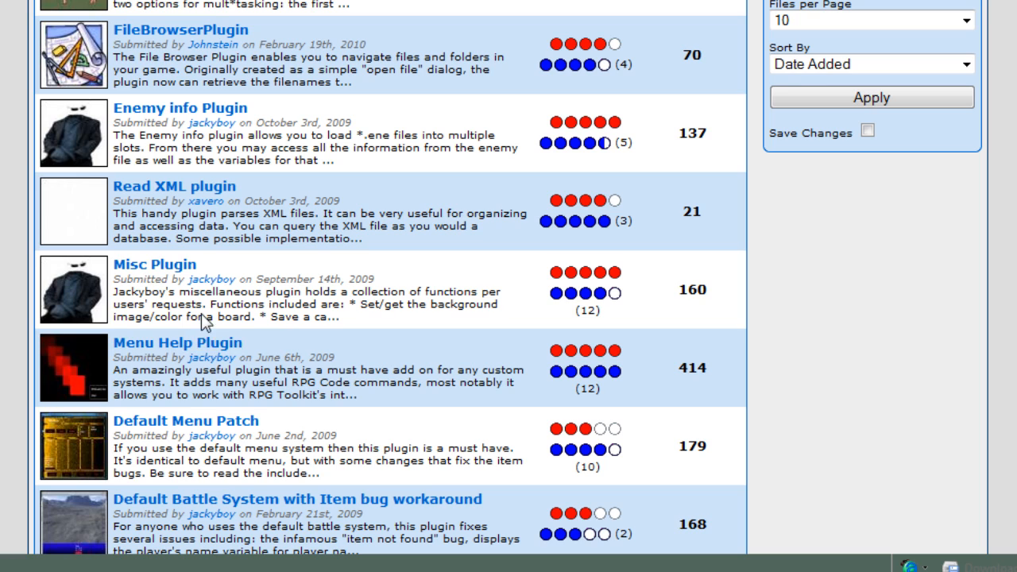
{"action": "mouse_move", "coordinate": [305, 387]}
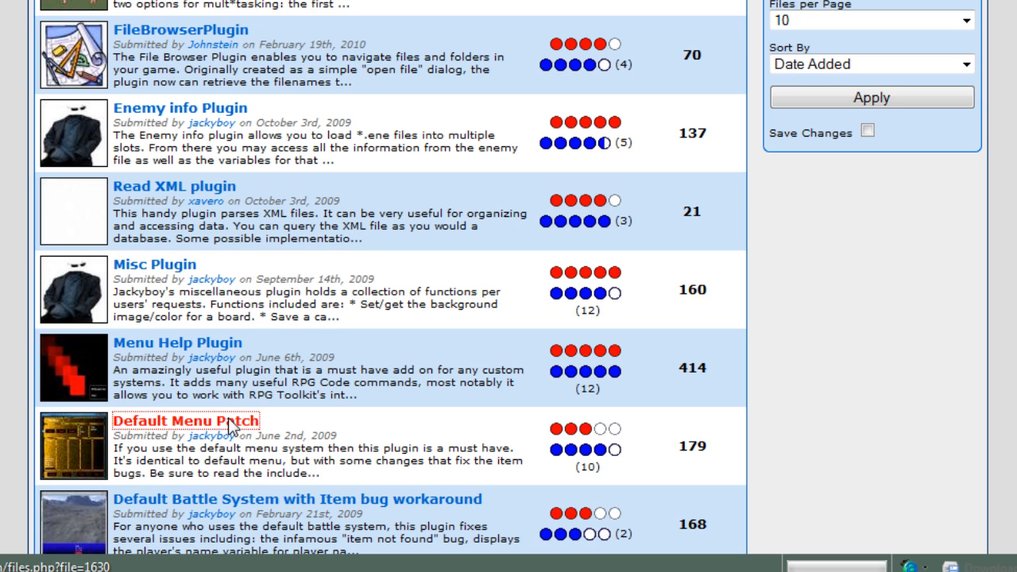
Step: View the Default Menu Patch file page with its download link
{"action": "left_click", "coordinate": [186, 420]}
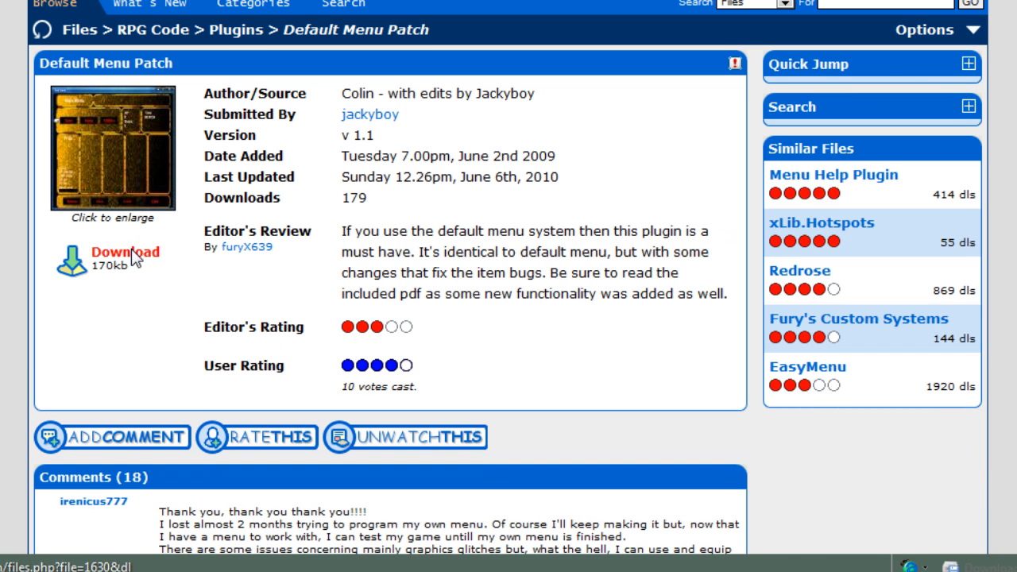
{"action": "mouse_move", "coordinate": [296, 331]}
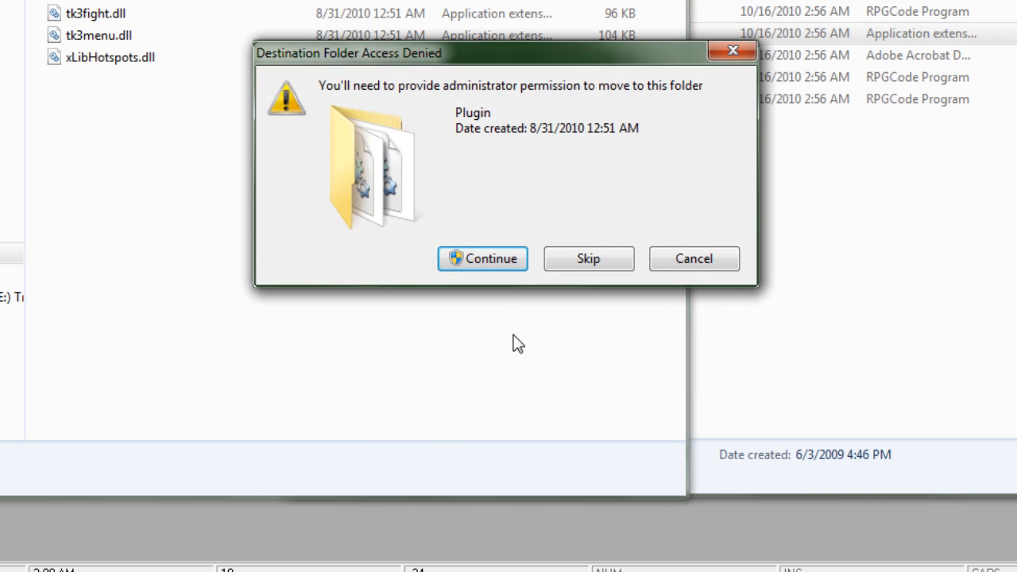
Step: Move MenuHelp.dll into the Plugin folder with administrator permission and rename the existing tk3menu.dll
{"action": "left_click", "coordinate": [483, 257]}
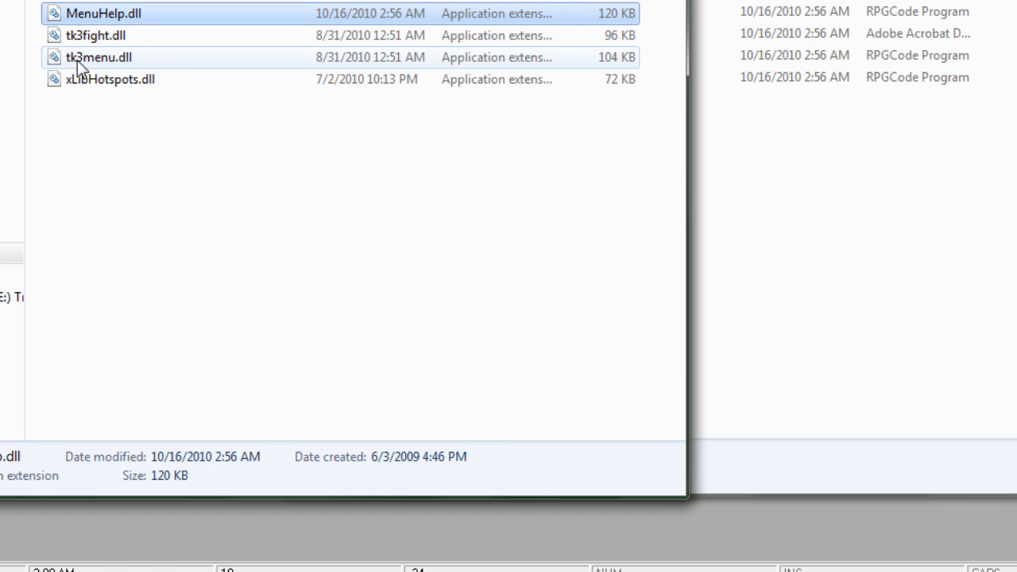
{"action": "left_click", "coordinate": [99, 57]}
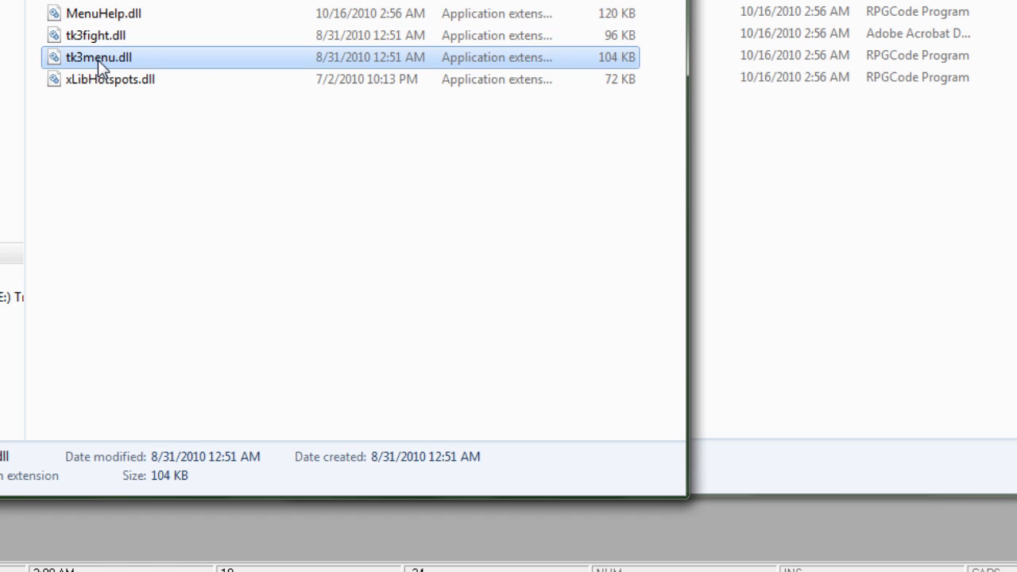
{"action": "left_click", "coordinate": [99, 58]}
{"action": "type", "text": "Original"}
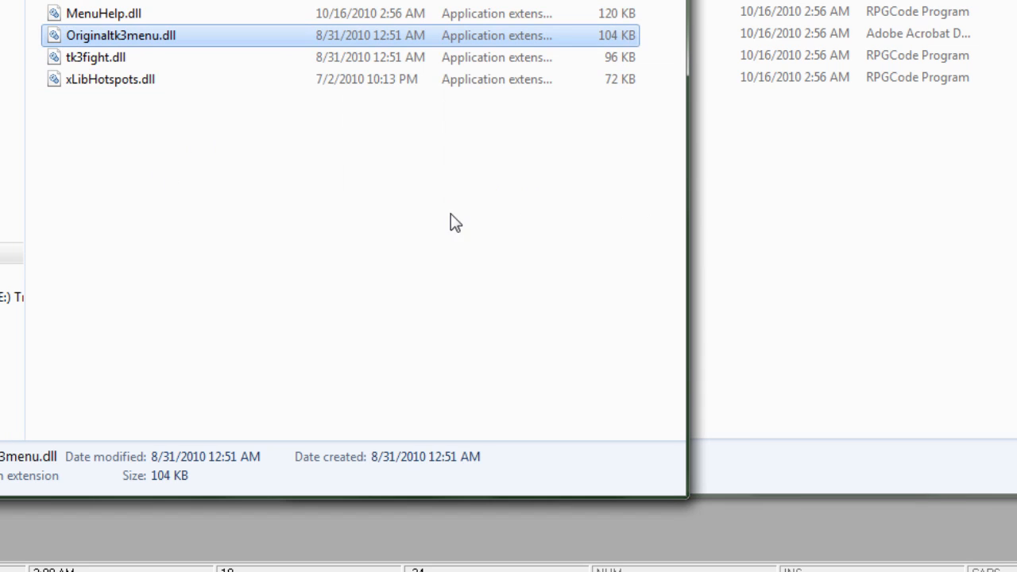
{"action": "mouse_move", "coordinate": [801, 308]}
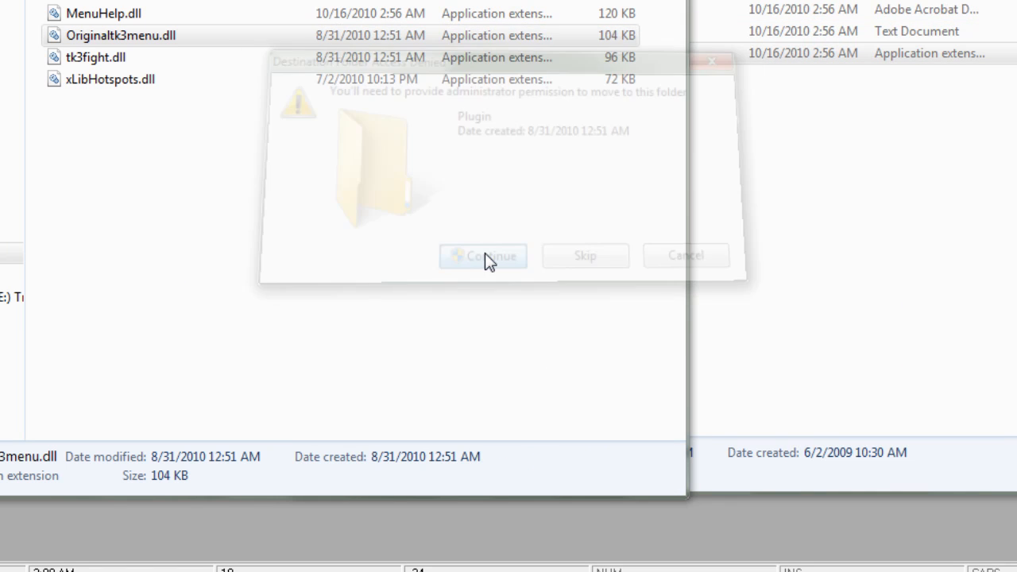
{"action": "left_click", "coordinate": [483, 254]}
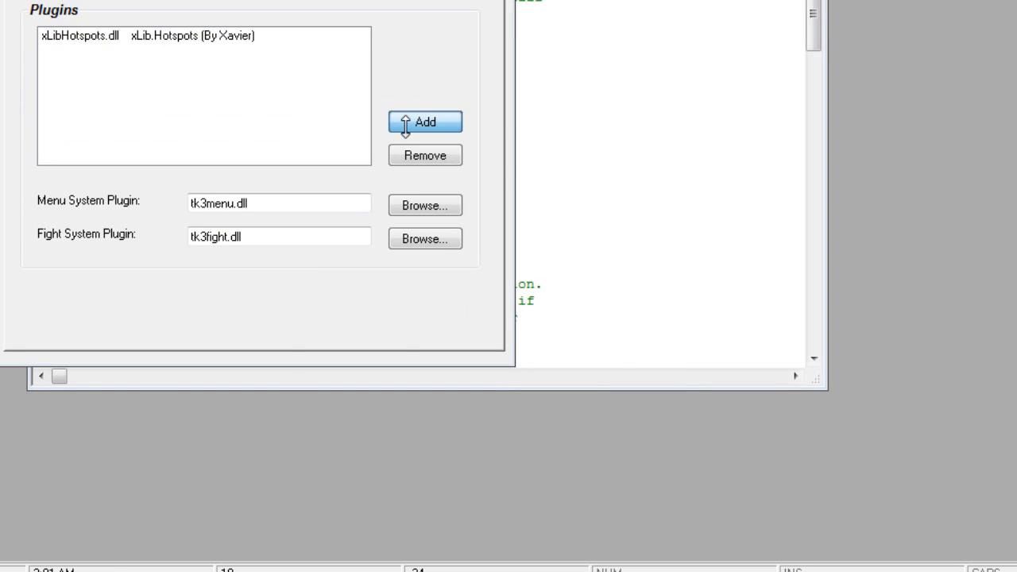
Step: Add MenuHelp.dll from the Plugin folder to the project's plugin list
{"action": "left_click", "coordinate": [426, 121]}
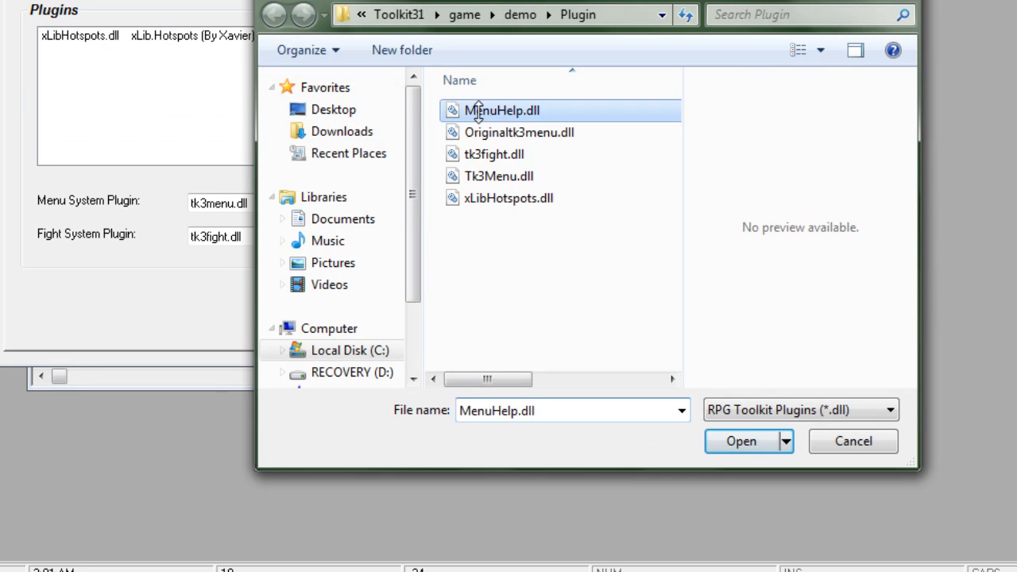
{"action": "left_click", "coordinate": [740, 441]}
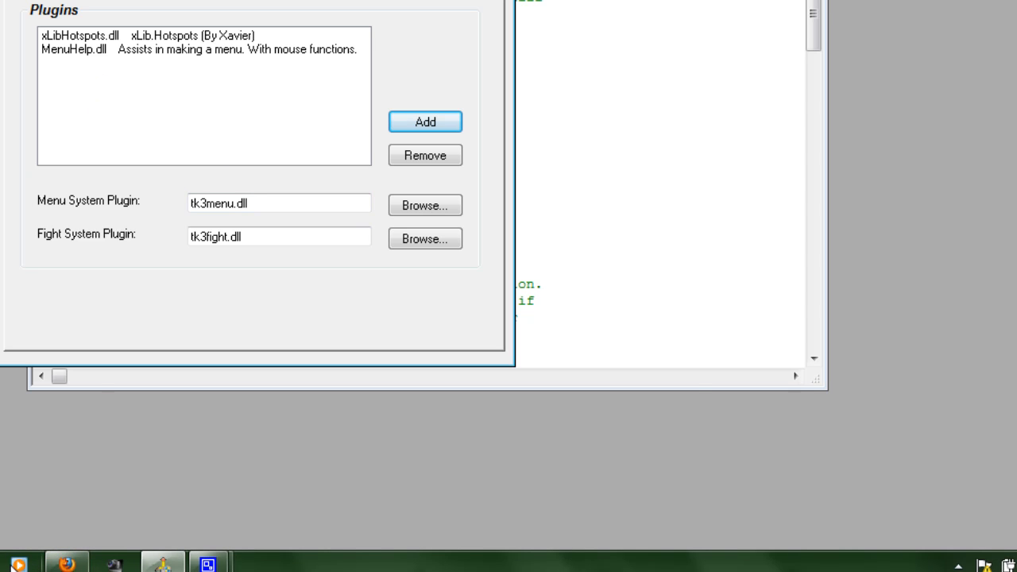
{"action": "left_click", "coordinate": [426, 121]}
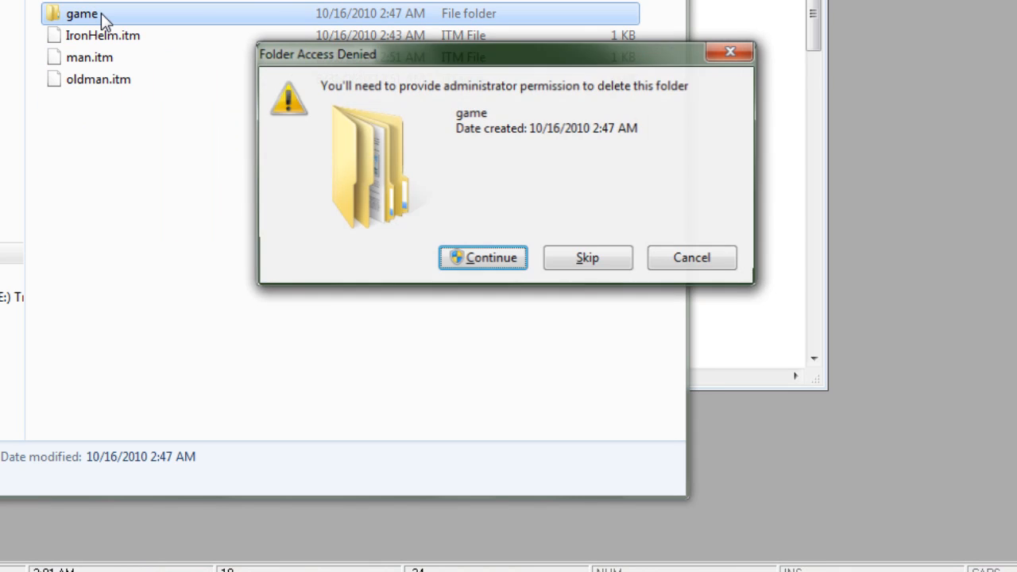
Step: Approve deleting the game folder on the Folder Access Denied prompt
{"action": "left_click", "coordinate": [483, 258]}
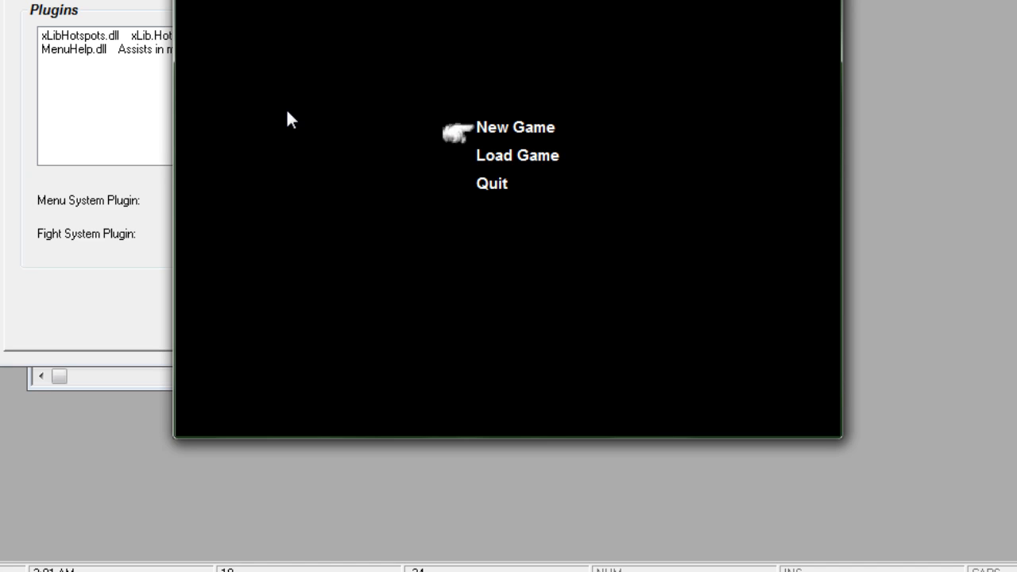
Step: Start a new game and confirm the Iron Helmet cannot be used from the Items menu
{"action": "left_click", "coordinate": [515, 127]}
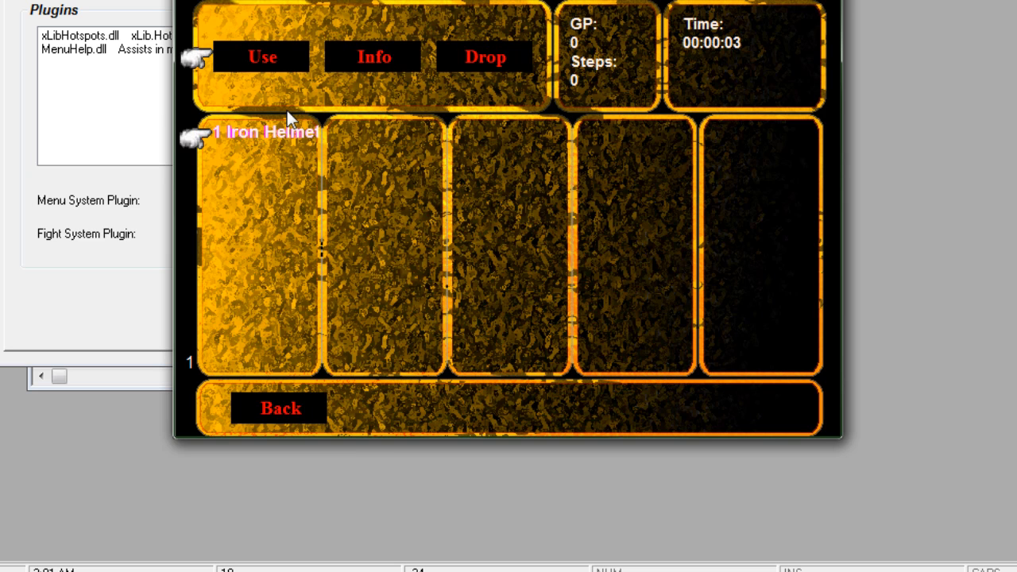
{"action": "left_click", "coordinate": [262, 57]}
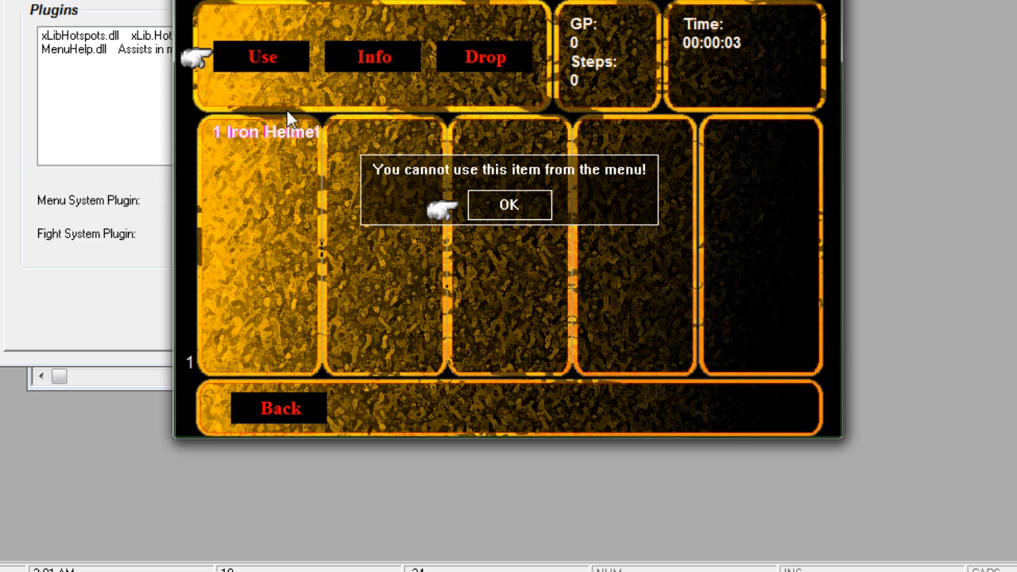
{"action": "left_click", "coordinate": [509, 204]}
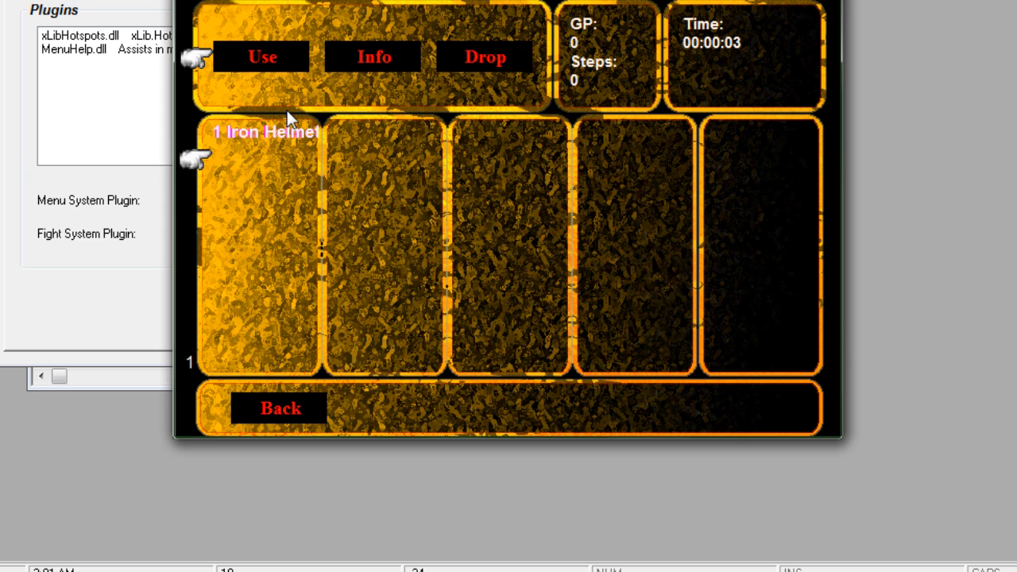
Step: Return to the main game menu and quit the test run, confirming the exit
{"action": "left_click", "coordinate": [280, 408]}
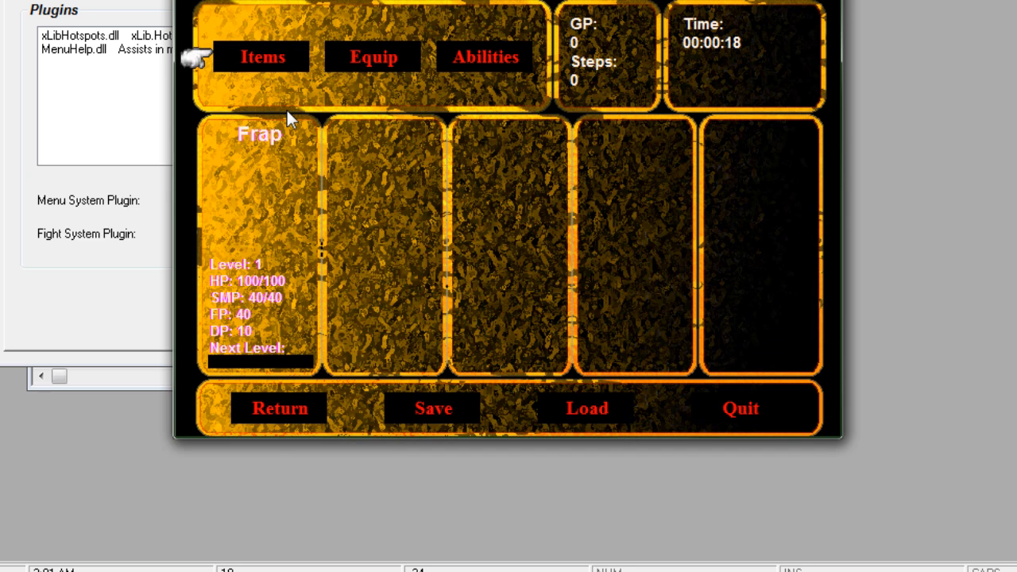
{"action": "left_click", "coordinate": [741, 407]}
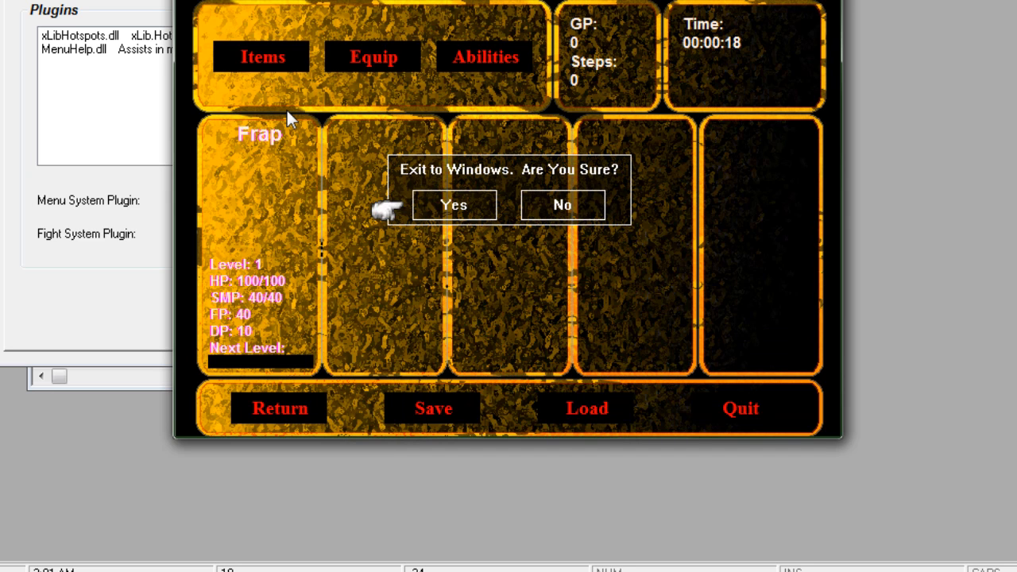
{"action": "left_click", "coordinate": [455, 203]}
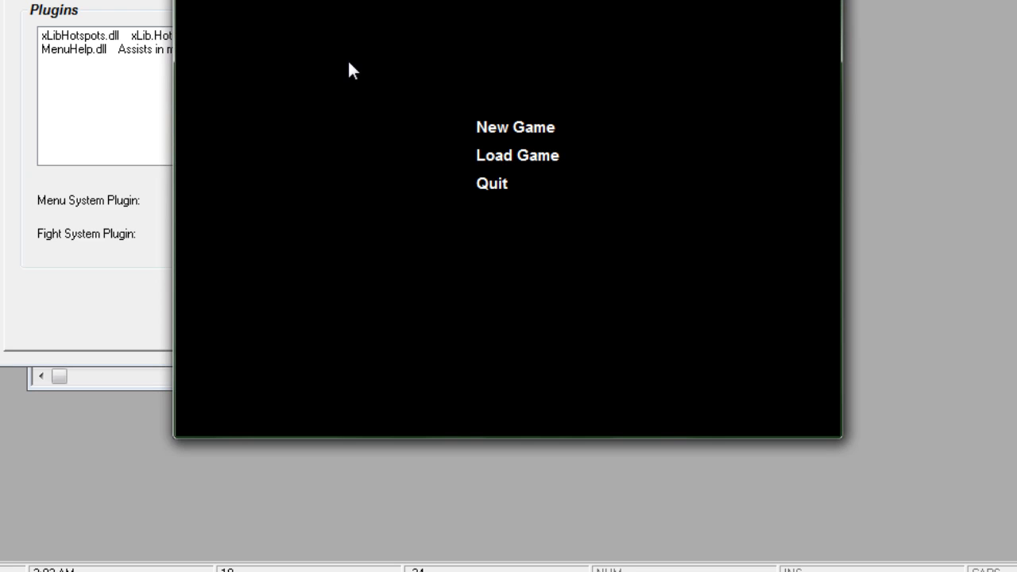
Step: Start a fresh game and check Frap's Equip screen for the Iron Helmet in the Head slot
{"action": "left_click", "coordinate": [515, 127]}
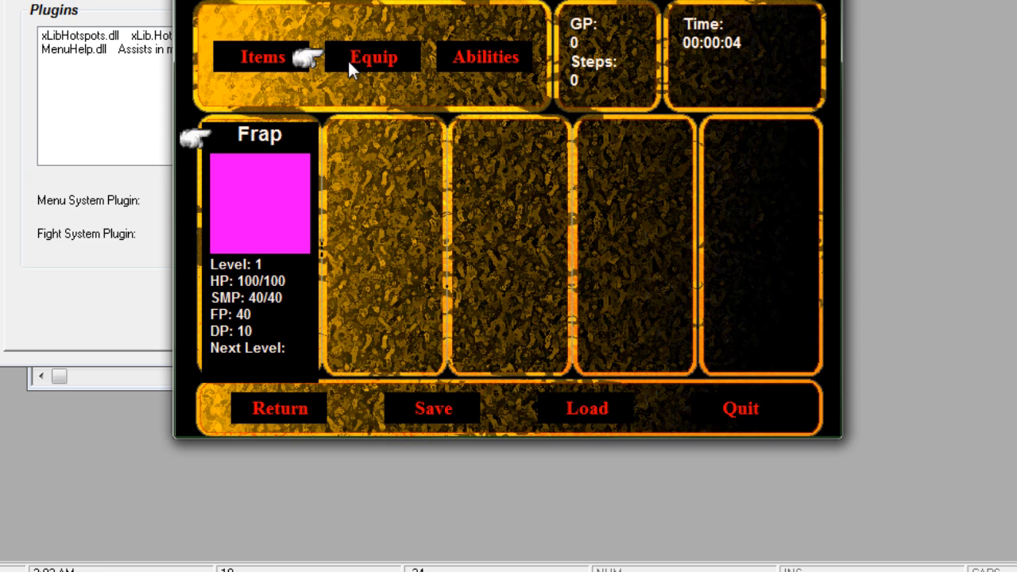
{"action": "left_click", "coordinate": [374, 57]}
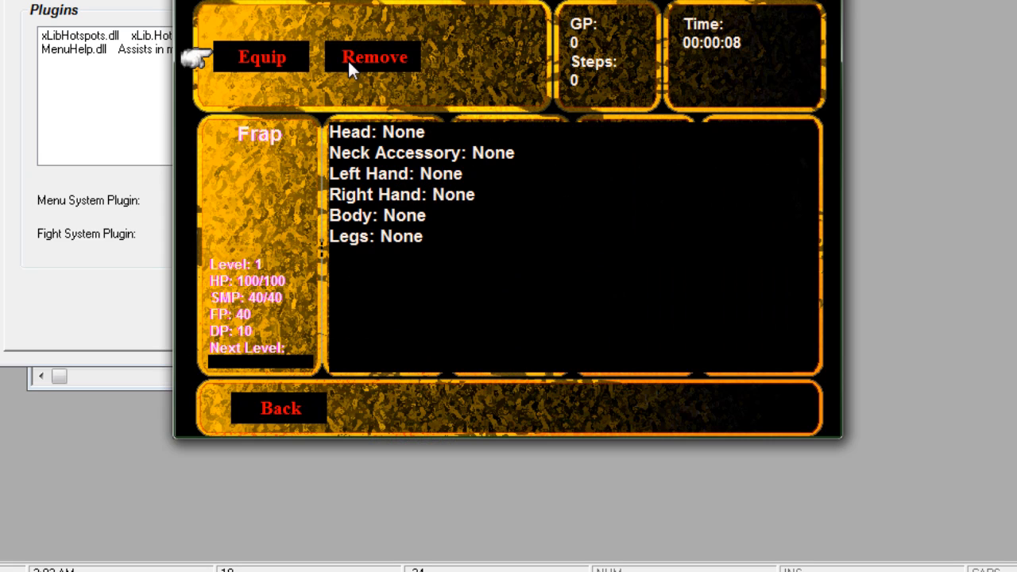
{"action": "mouse_move", "coordinate": [299, 199]}
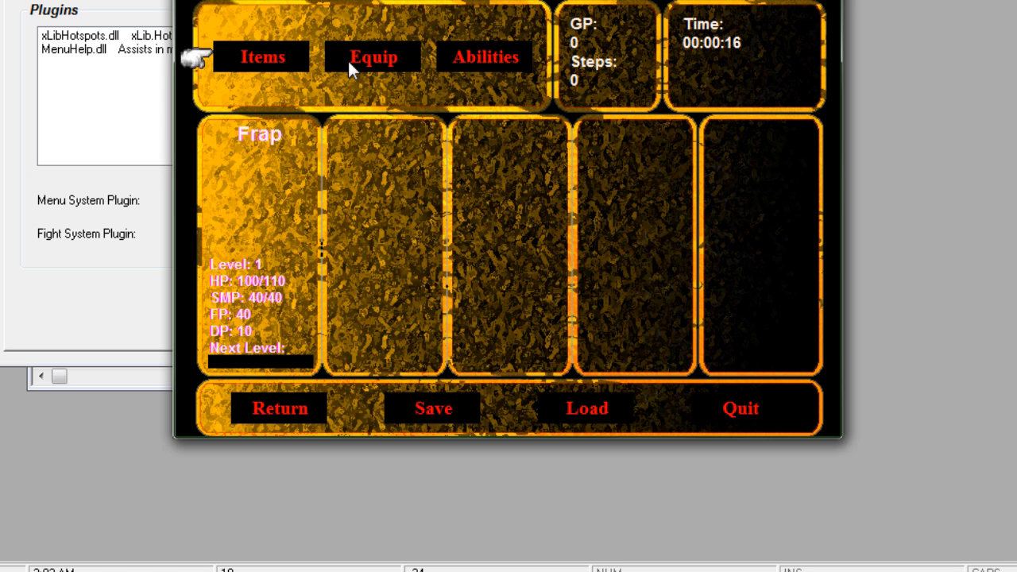
{"action": "left_click", "coordinate": [374, 58]}
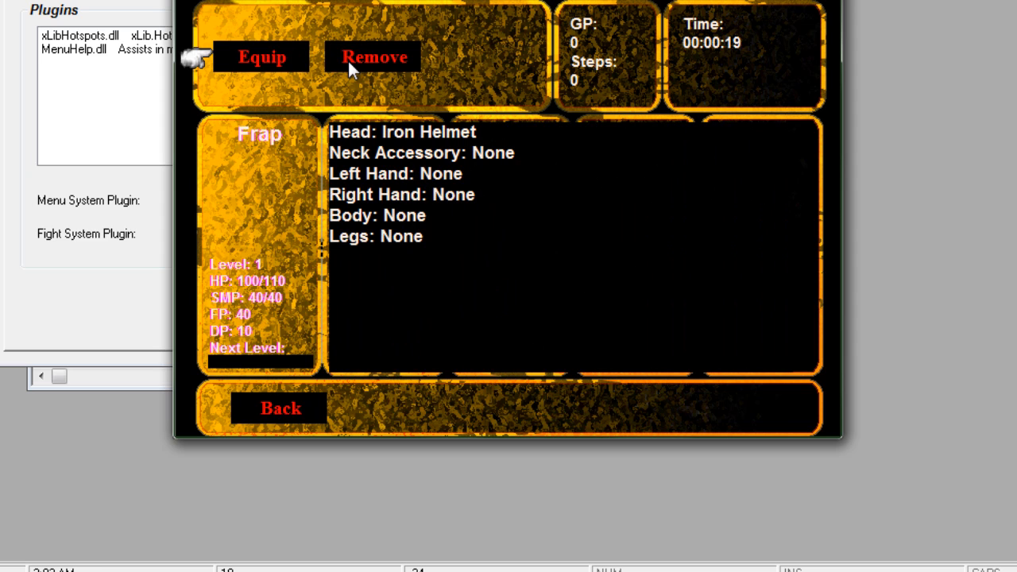
{"action": "mouse_move", "coordinate": [215, 407]}
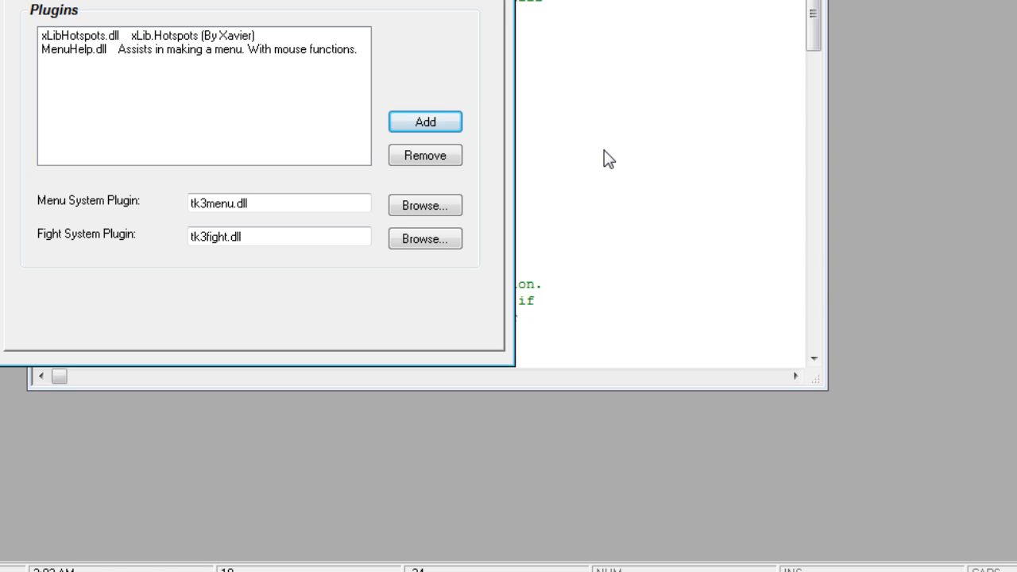
{"action": "mouse_move", "coordinate": [219, 82]}
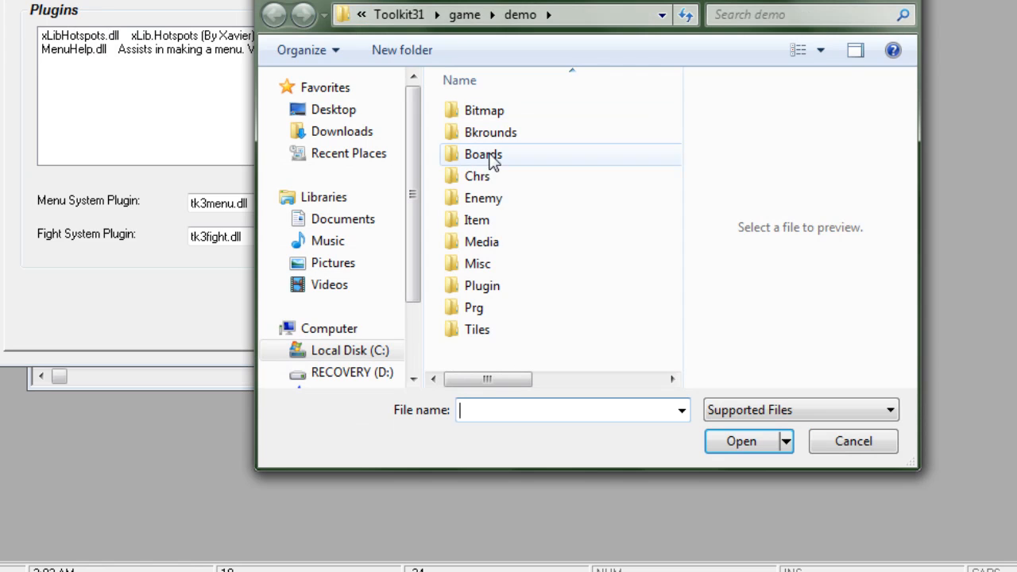
Step: Open the Chrs folder to reach Frap's character file with its starting stats
{"action": "double_click", "coordinate": [477, 175]}
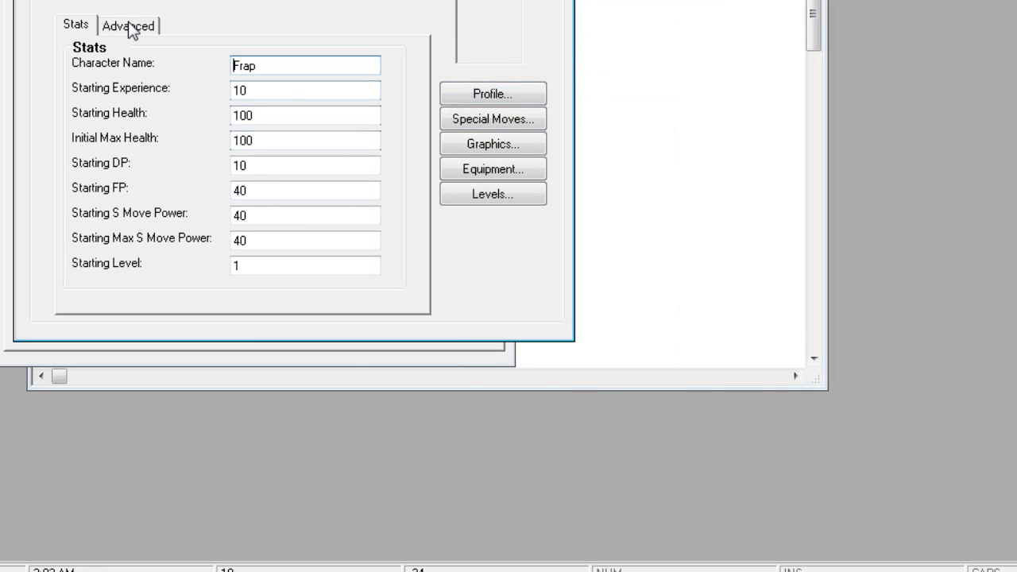
Step: On Frap's Advanced variables, set special move power, max special move power and related stat variables to Default
{"action": "left_click", "coordinate": [127, 24]}
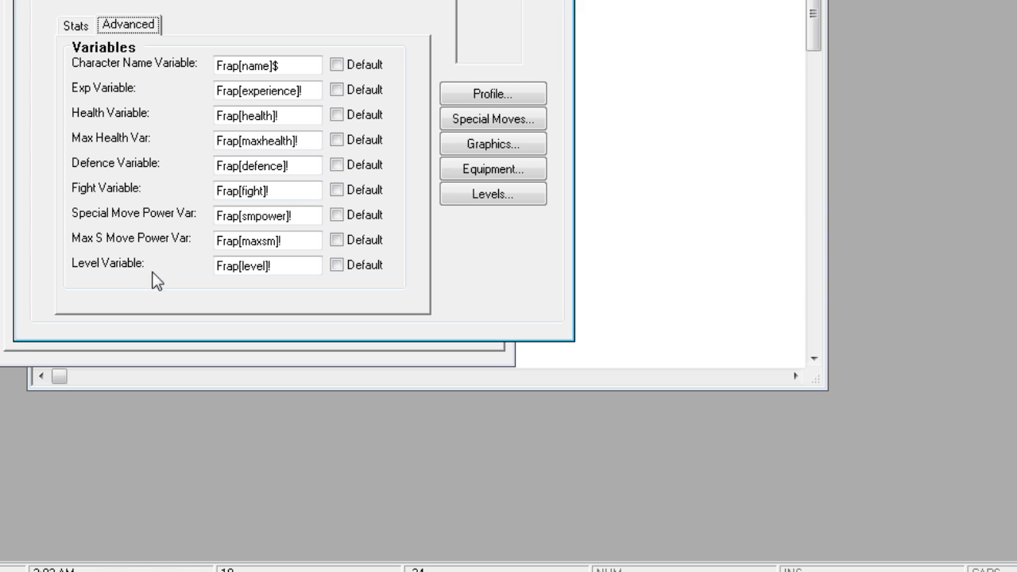
{"action": "mouse_move", "coordinate": [189, 237]}
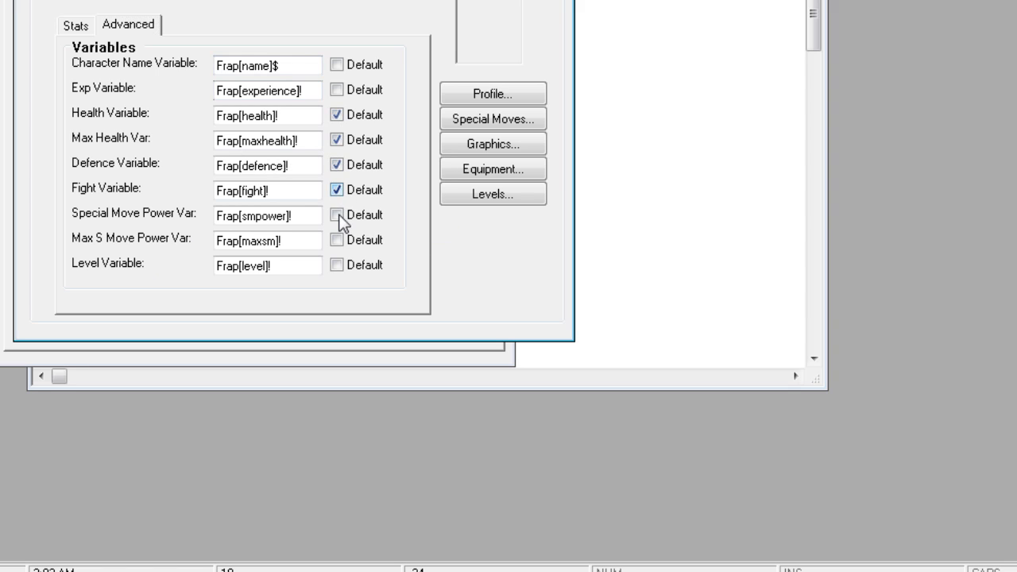
{"action": "left_click", "coordinate": [337, 216]}
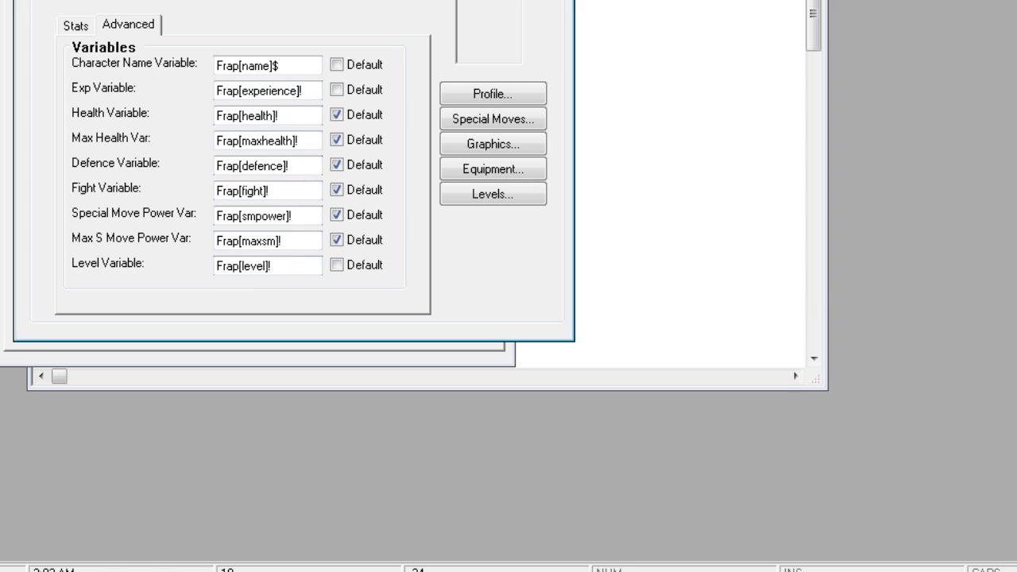
{"action": "left_click", "coordinate": [337, 215]}
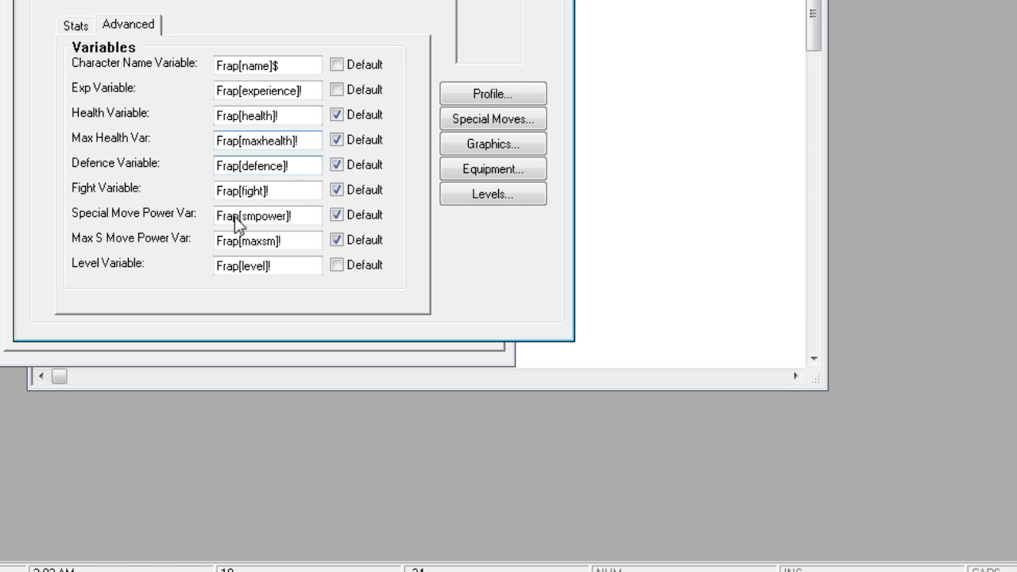
{"action": "left_click", "coordinate": [337, 191]}
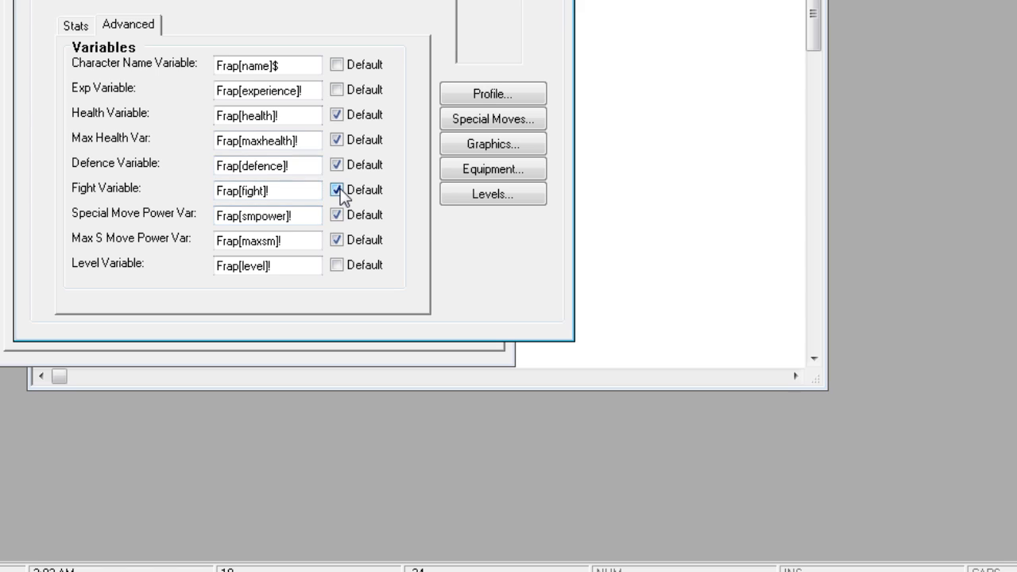
{"action": "mouse_move", "coordinate": [372, 197]}
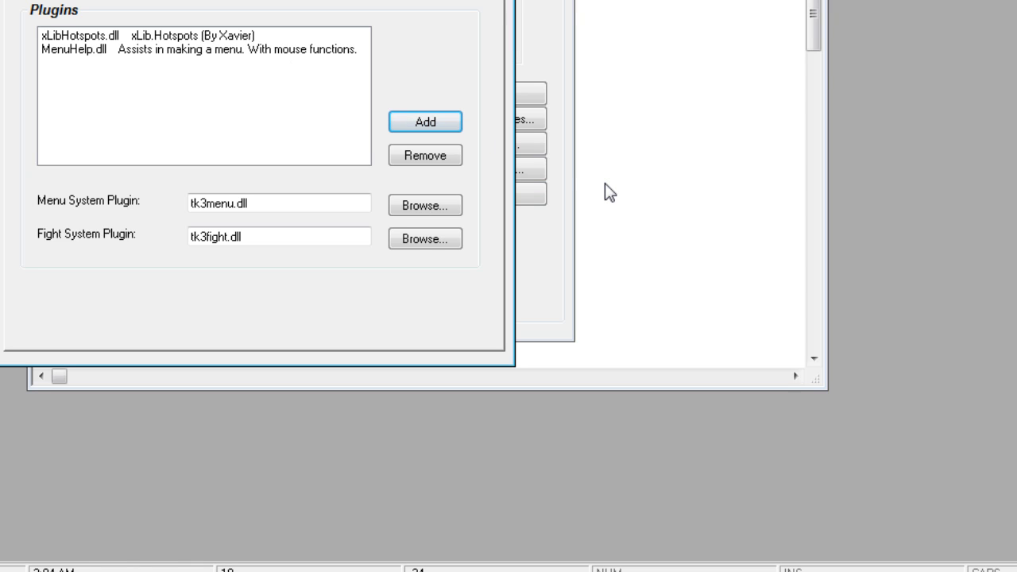
{"action": "mouse_move", "coordinate": [556, 283]}
{"action": "type", "text": "E"}
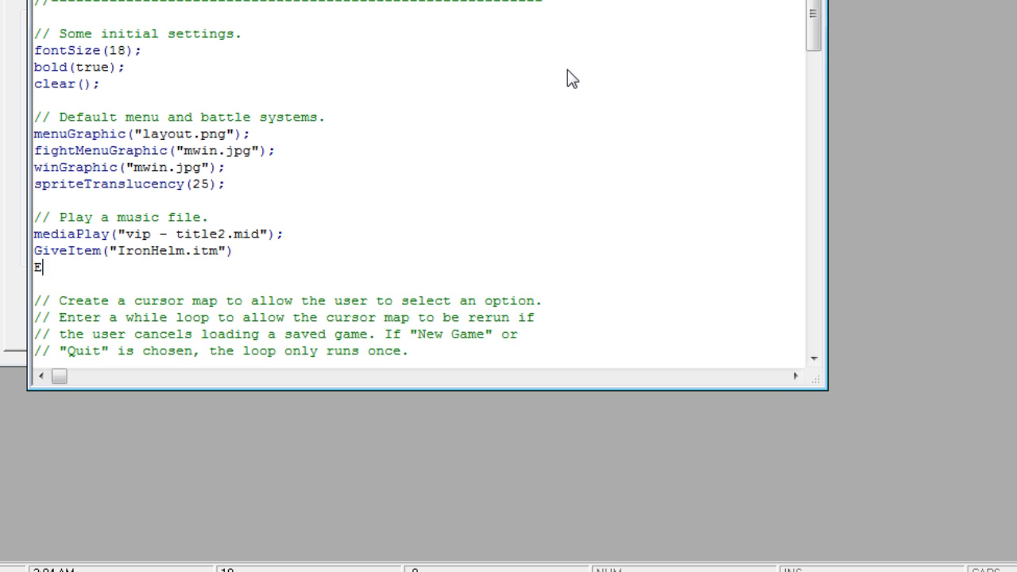
Step: Add Equip(), Remove(), nEquip() and nRemove() call stubs after GiveItem in the startup code
{"action": "type", "text": "quip()"}
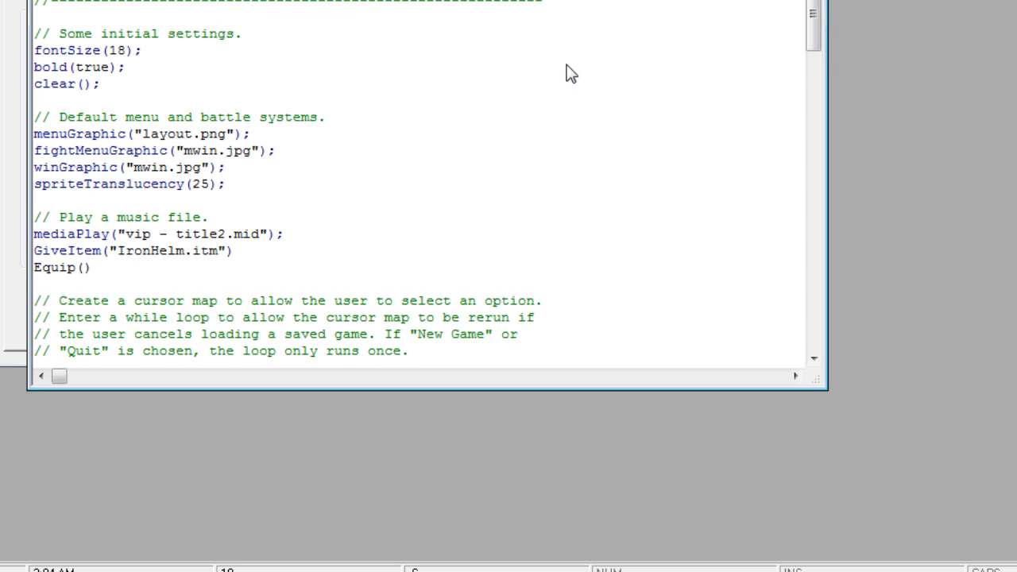
{"action": "type", "text": "Remove()"}
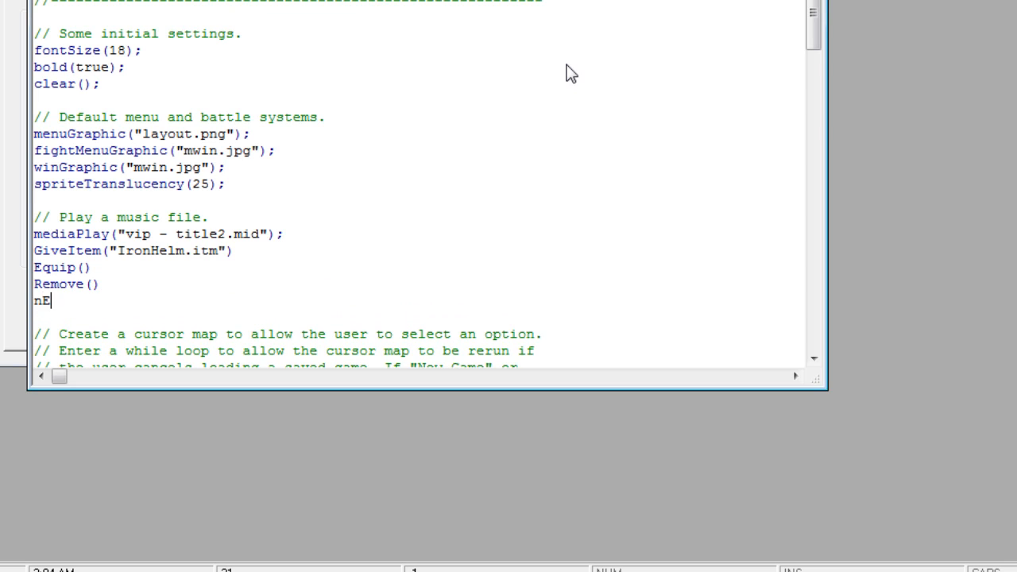
{"action": "type", "text": "quip("}
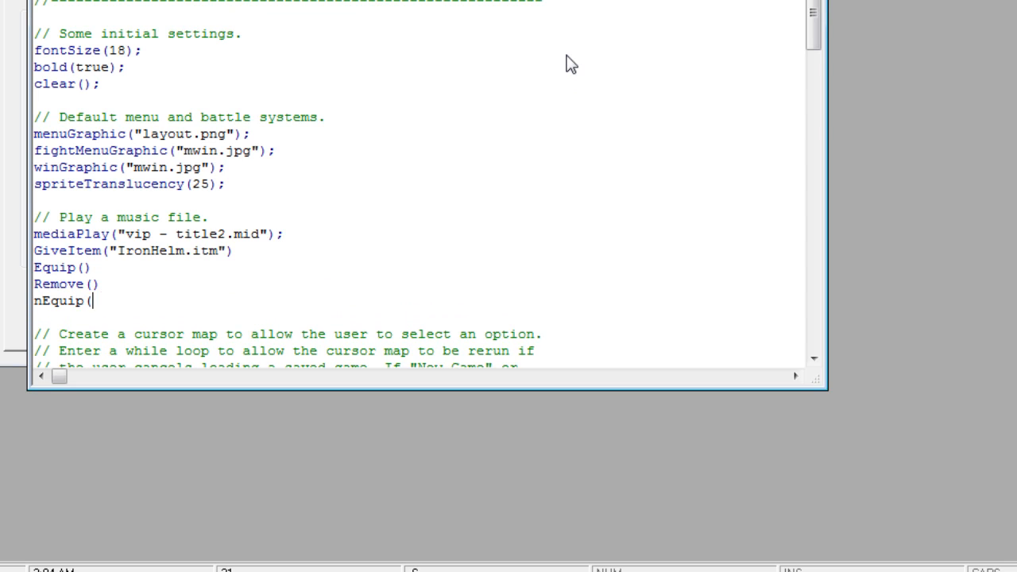
{"action": "type", "text": ")"}
{"action": "type", "text": "nRemove("}
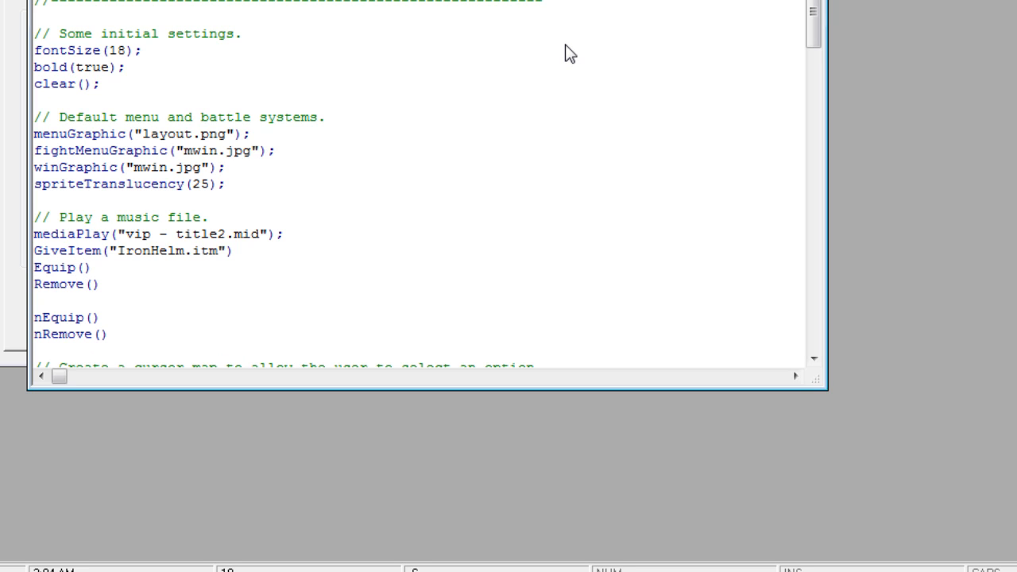
Step: Fill in Equip("Frap",1,"IronHelm.itm") and comment out the Remove line with //
{"action": "type", "text": "\"Frap"}
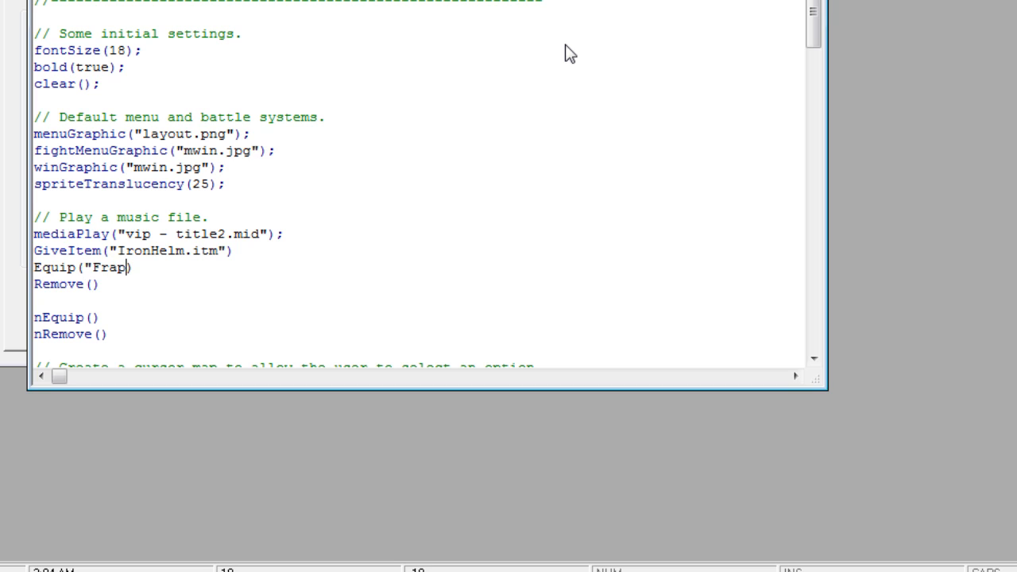
{"action": "type", "text": "\")"}
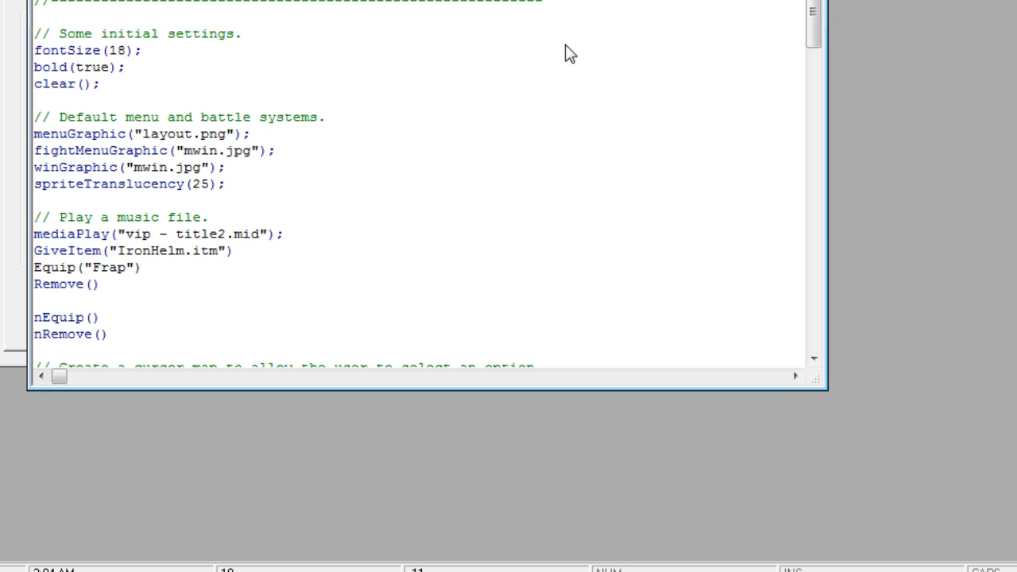
{"action": "type", "text": ","}
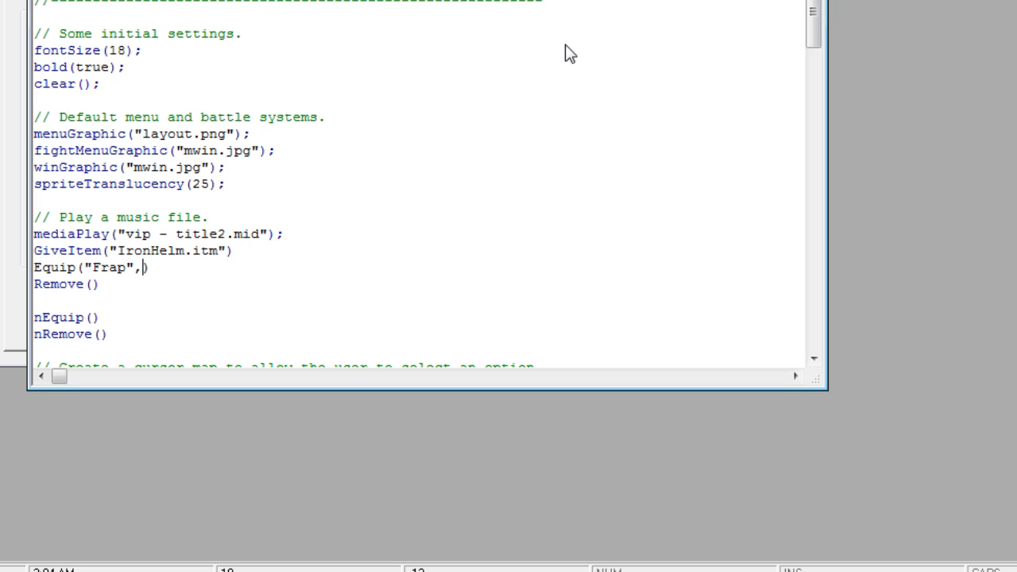
{"action": "type", "text": "1"}
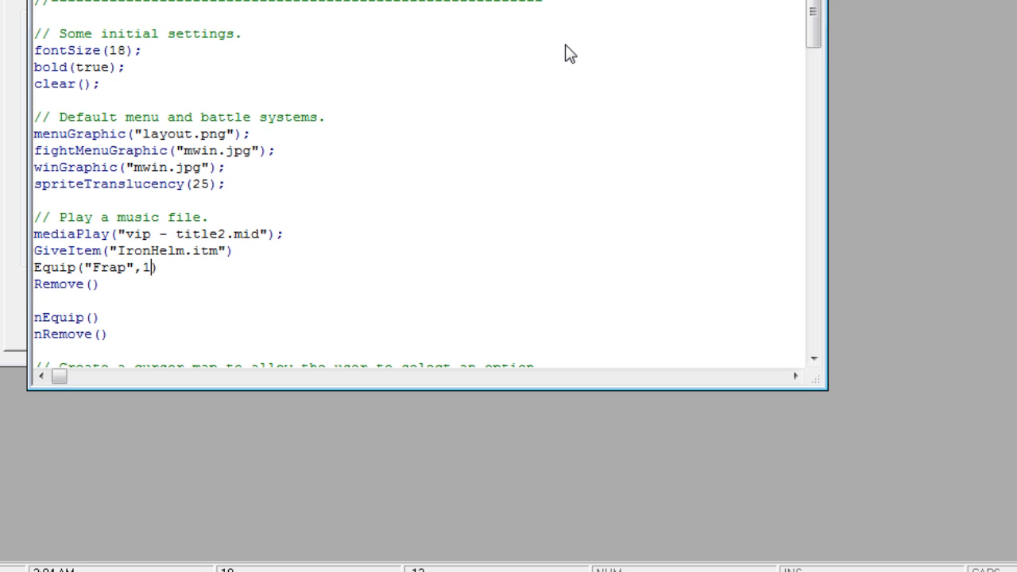
{"action": "type", "text": ",)"}
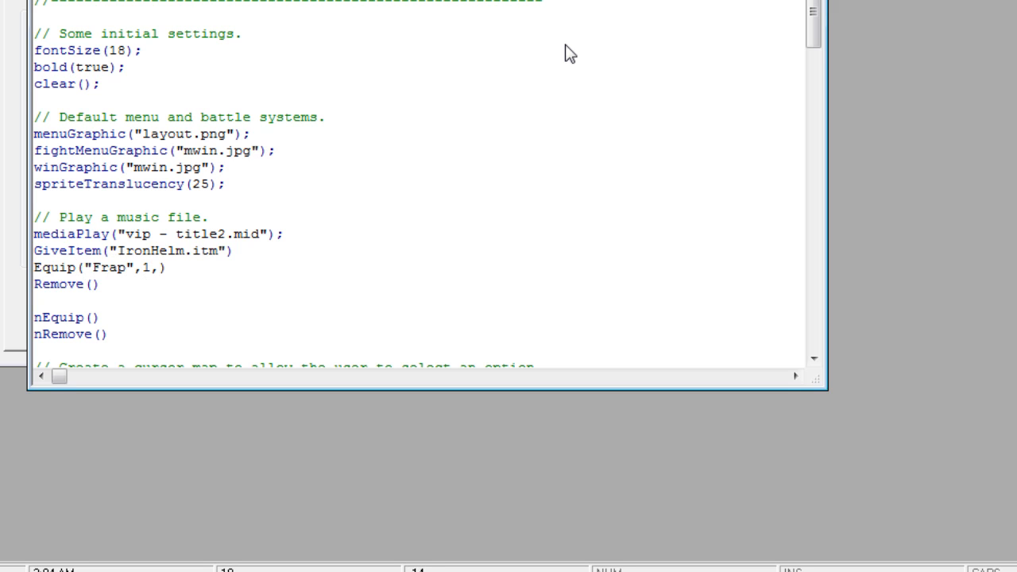
{"action": "type", "text": "\"IronHelm."}
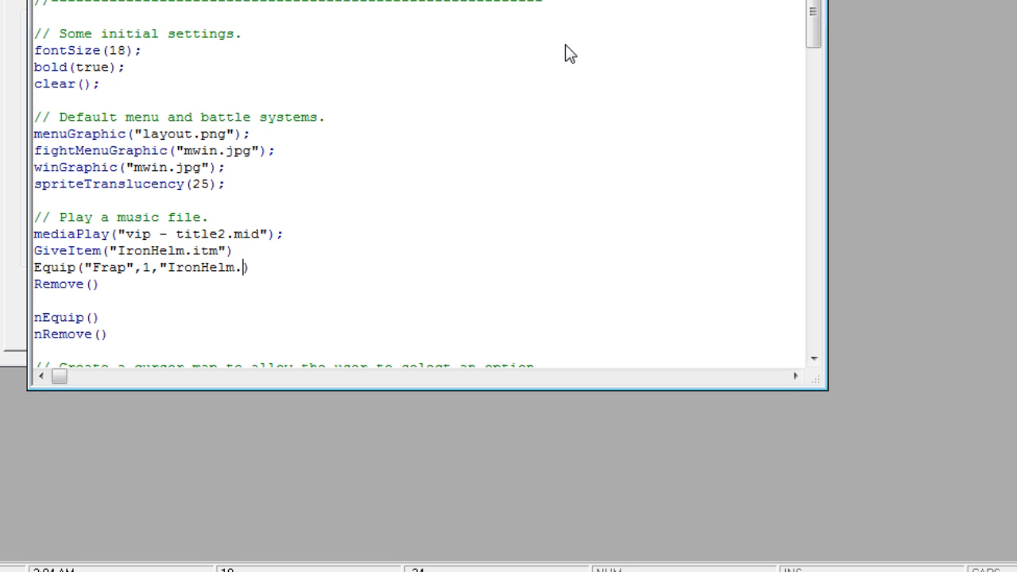
{"action": "type", "text": "itm\")"}
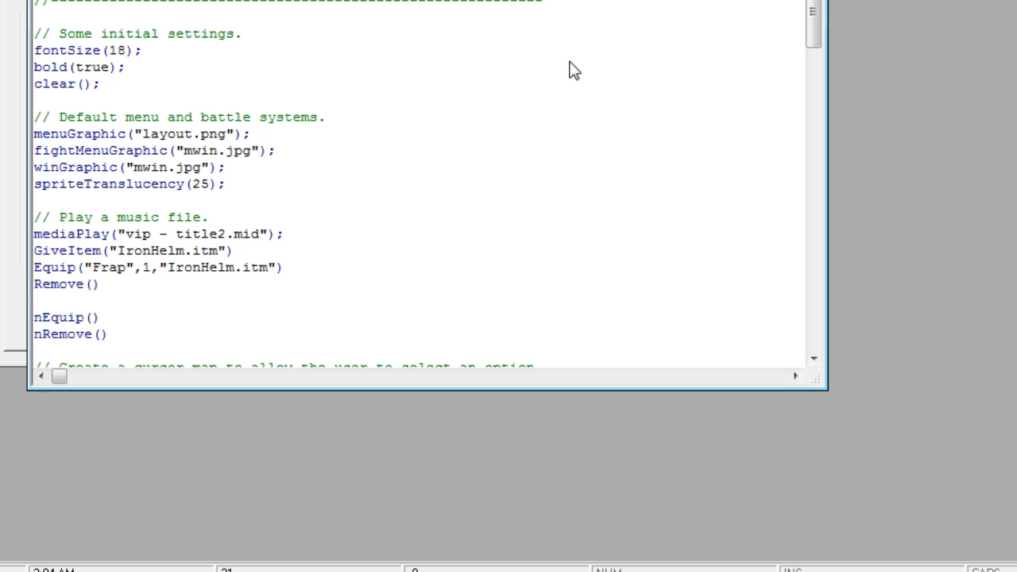
{"action": "type", "text": "//"}
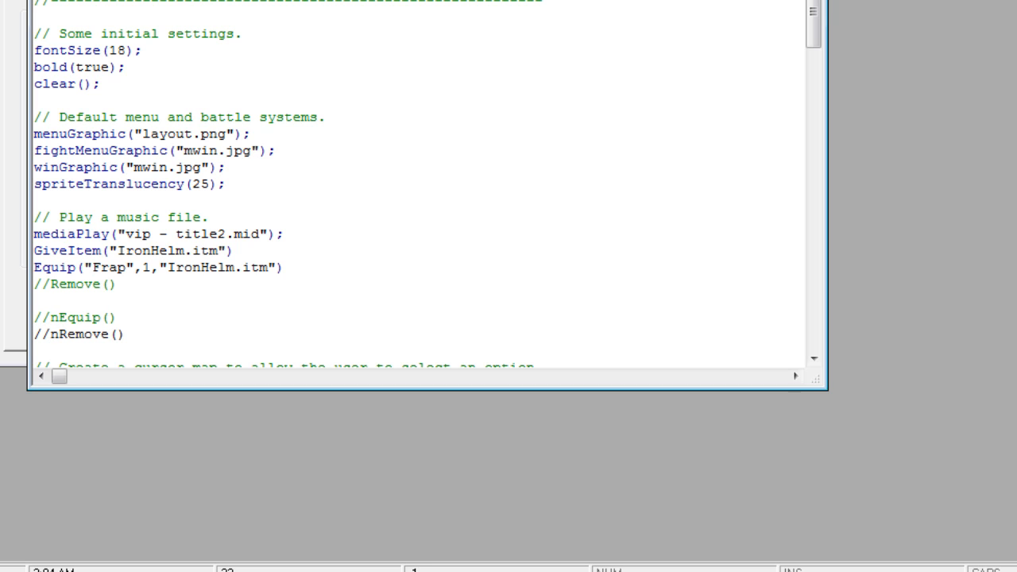
{"action": "left_click", "coordinate": [49, 334]}
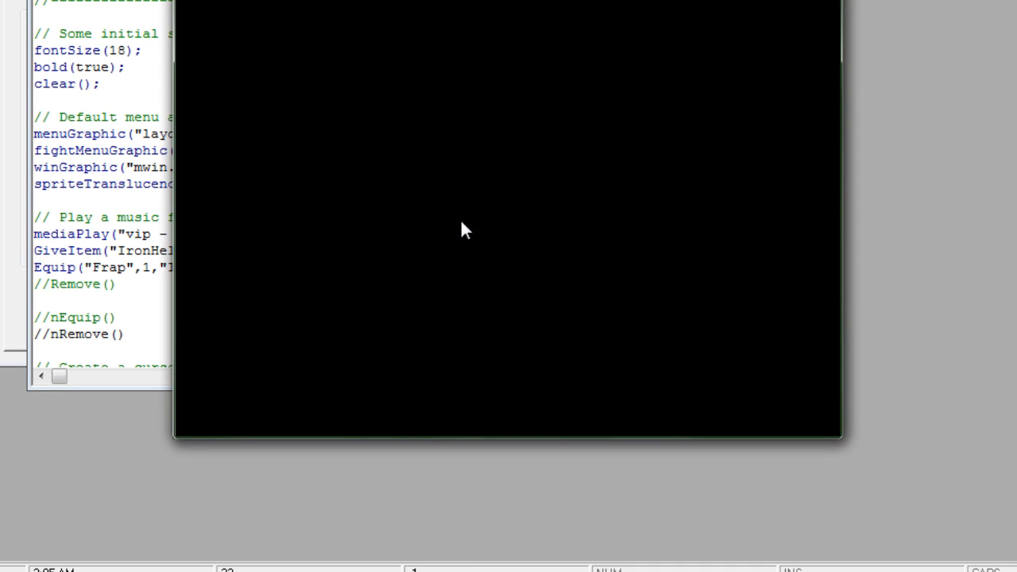
{"action": "mouse_move", "coordinate": [464, 255]}
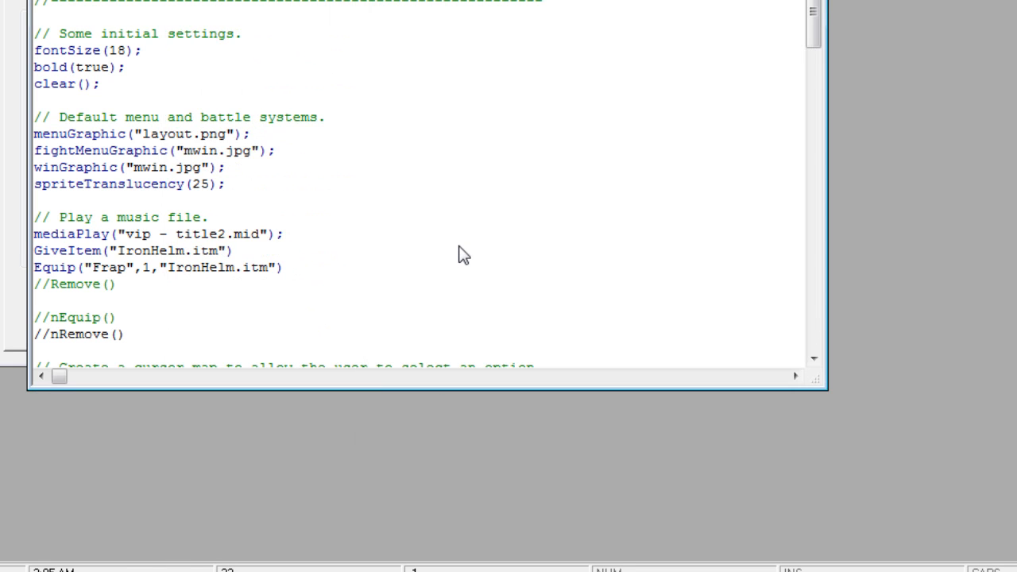
{"action": "mouse_move", "coordinate": [55, 302]}
{"action": "type", "text": "//"}
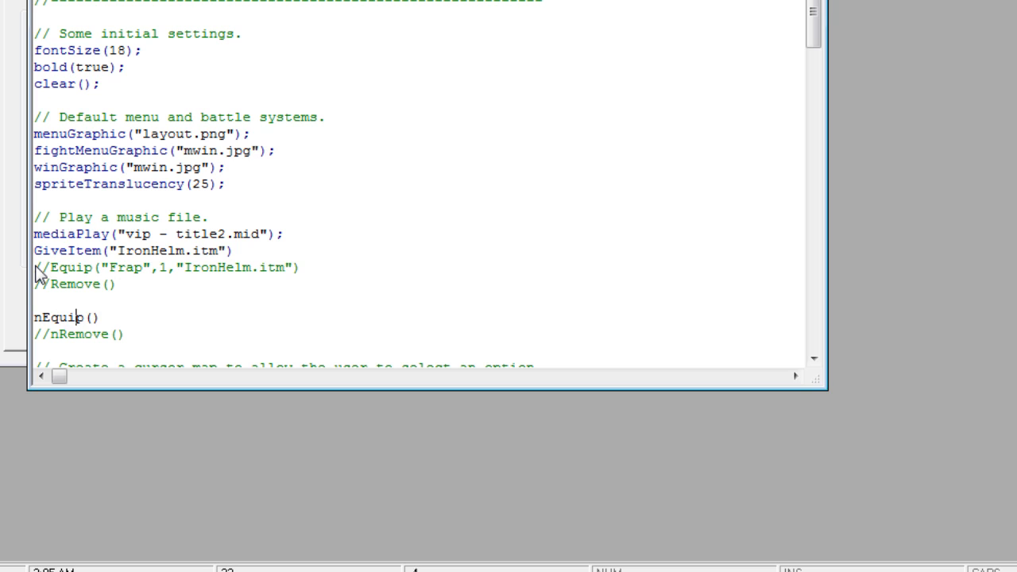
Step: Fill the nEquip call as nEquip(0,1,"IronHelm.itm") so it equips the helmet
{"action": "type", "text": "0"}
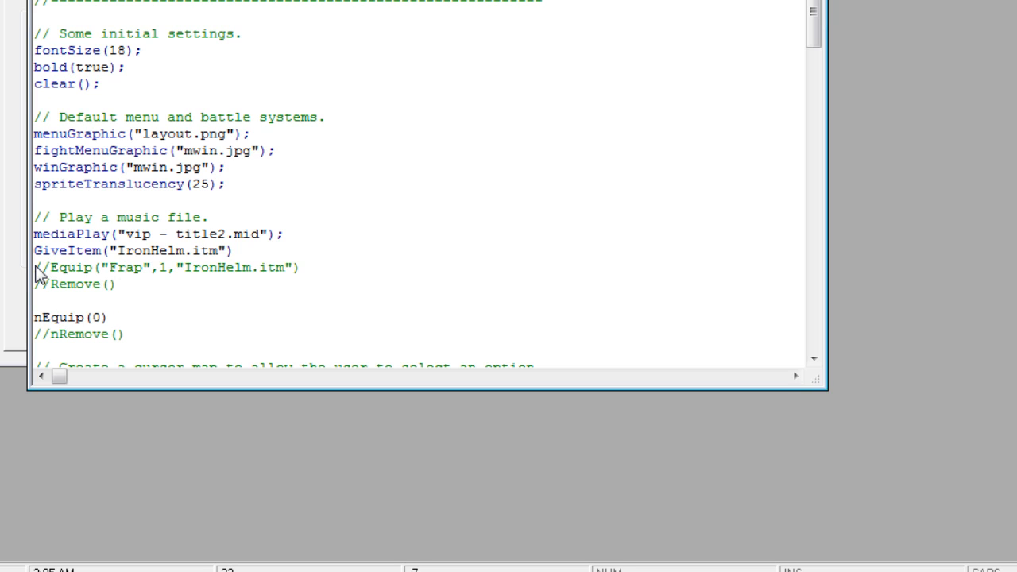
{"action": "type", "text": ","}
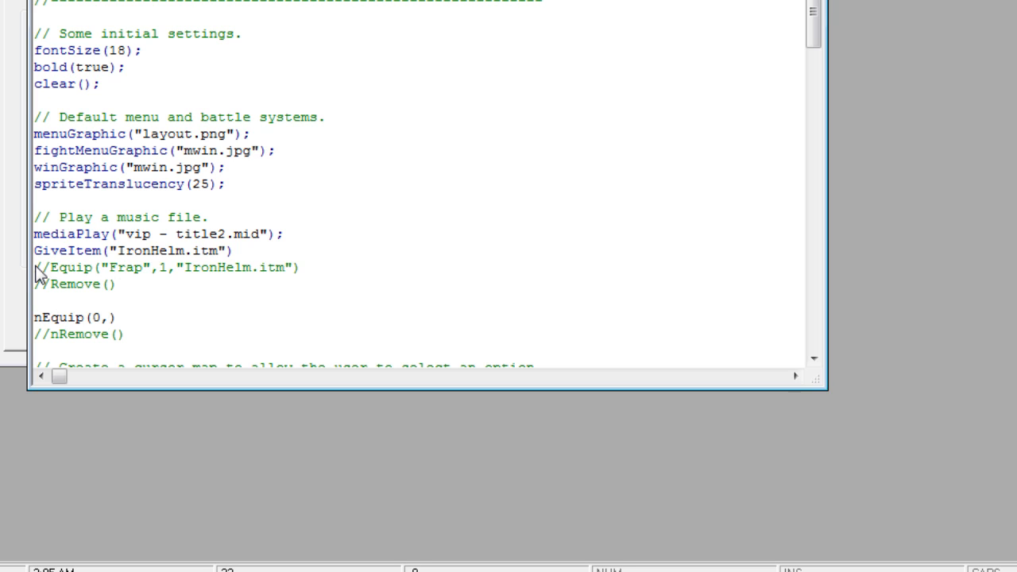
{"action": "type", "text": "1,\"Iro"}
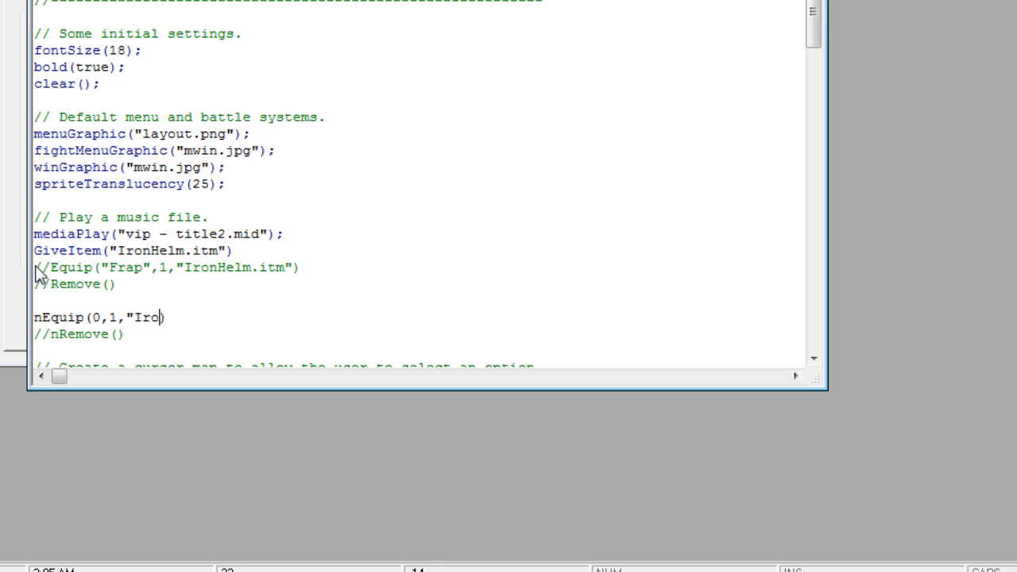
{"action": "type", "text": "nHelm.itm\""}
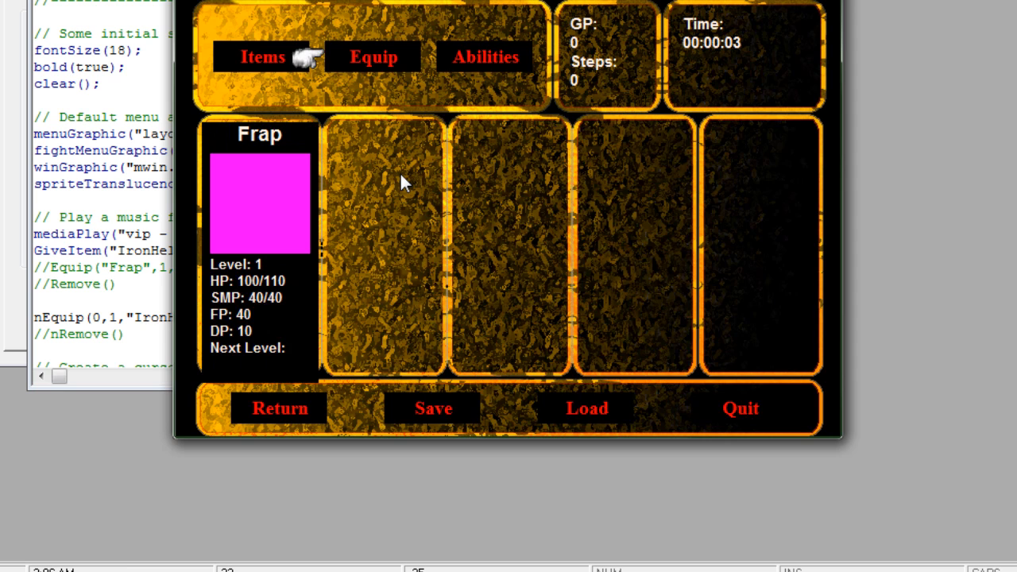
Step: Check Frap's Equip screen shows Iron Helmet on his head, then return to the main menu
{"action": "left_click", "coordinate": [372, 57]}
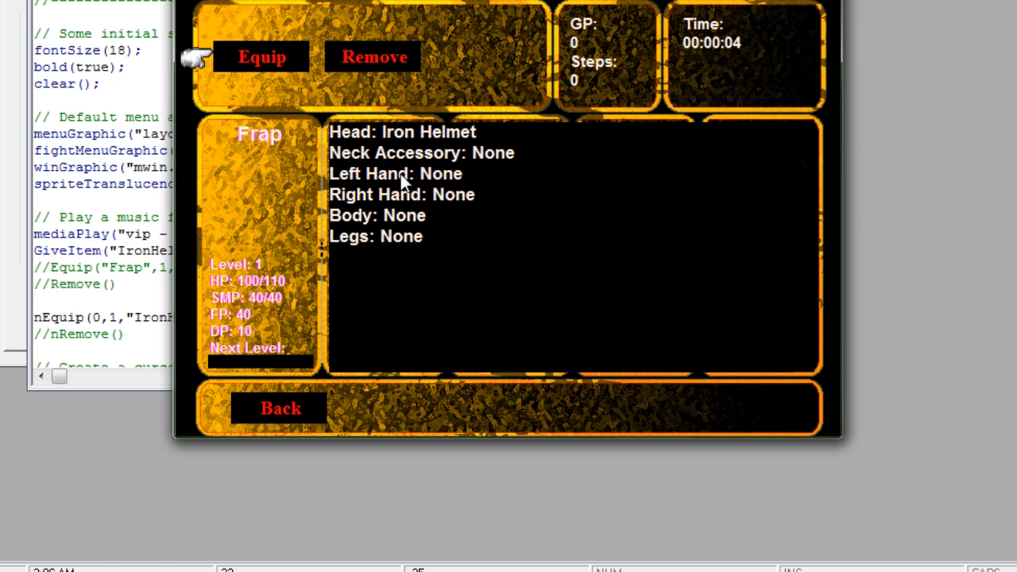
{"action": "left_click", "coordinate": [280, 409]}
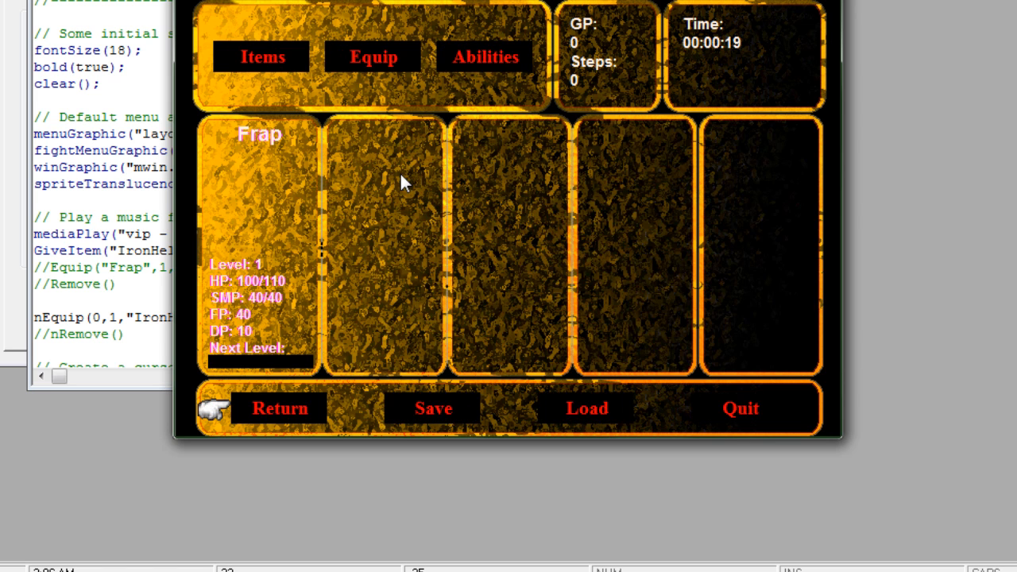